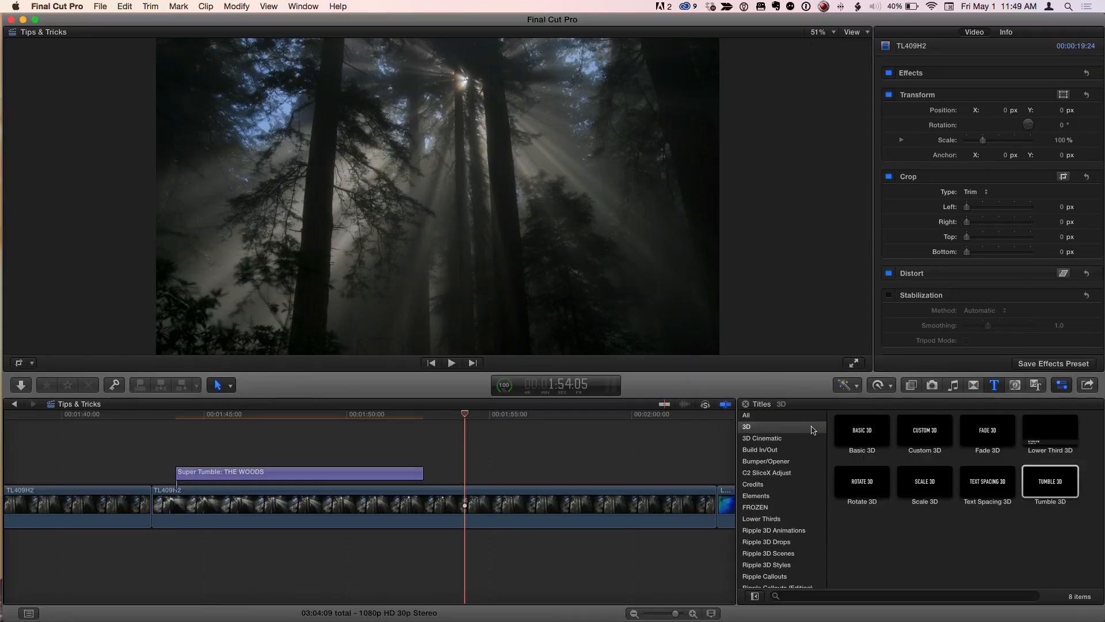
Add the Tumble 3D title from the 3D category as a connected clip over the forest.
{"action": "left_click", "coordinate": [746, 426]}
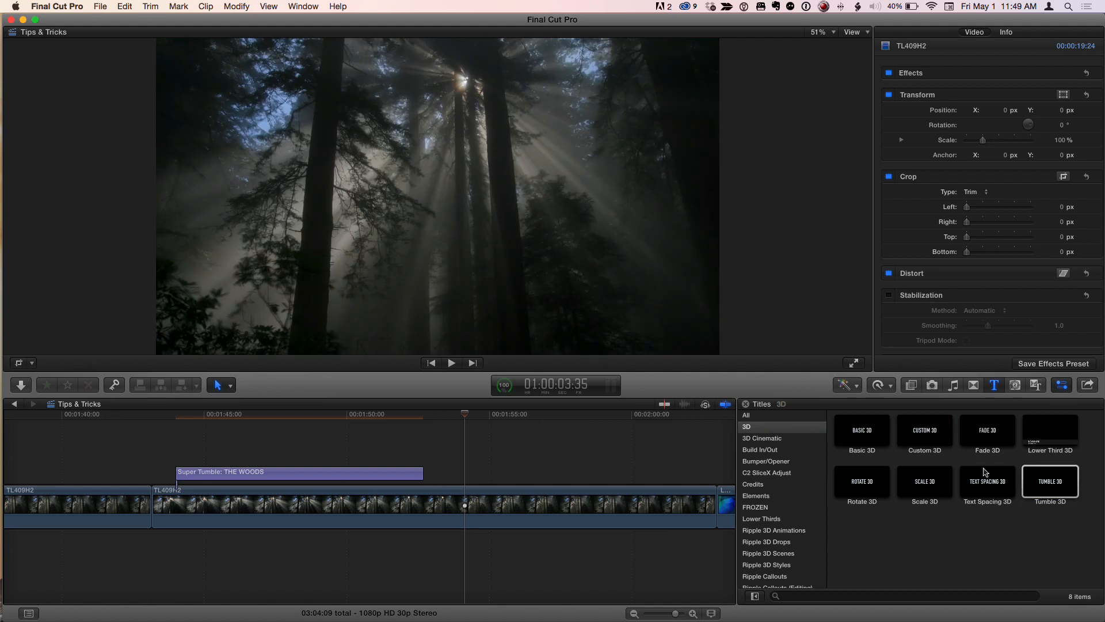
{"action": "left_click", "coordinate": [1050, 481]}
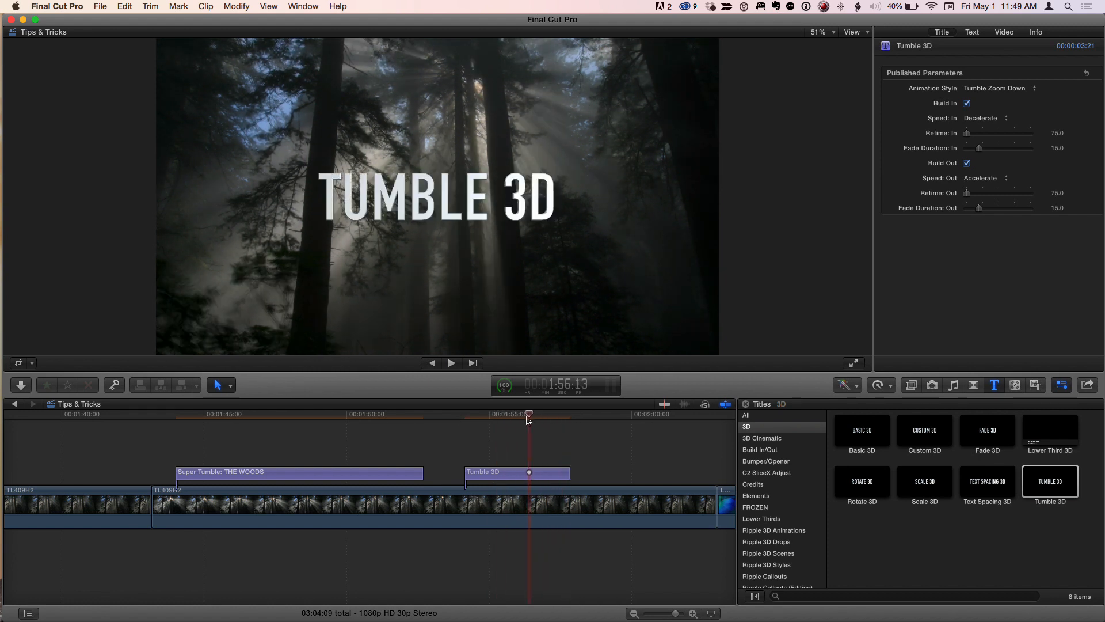
Set the Tumble 3D title's animation style to Assemble & Disassemble and play it back.
{"action": "left_click", "coordinate": [996, 89]}
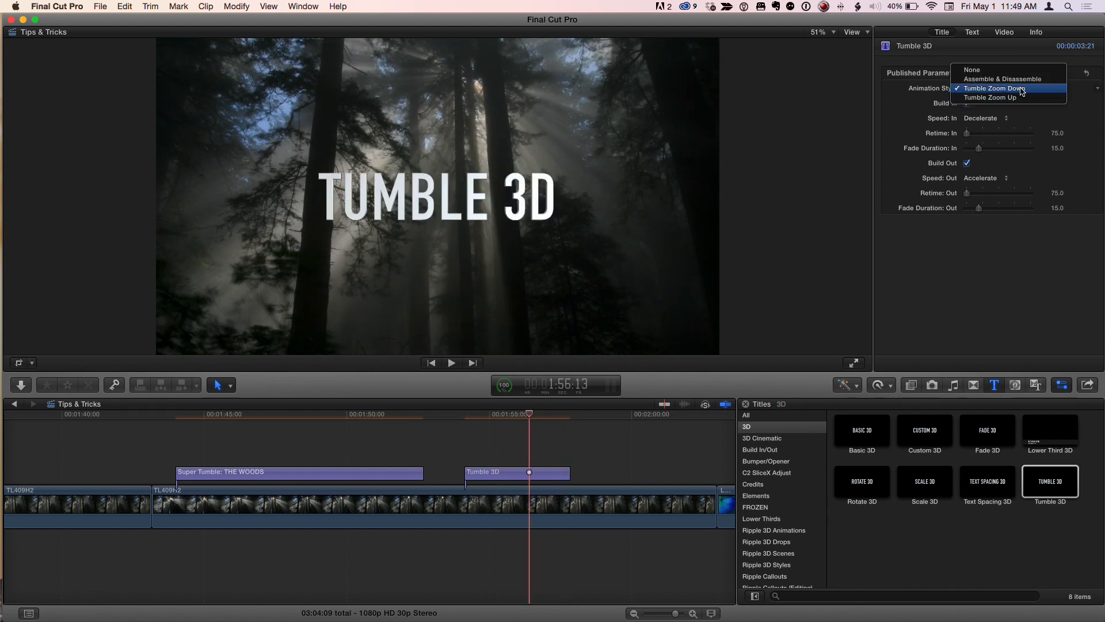
{"action": "mouse_move", "coordinate": [1021, 79]}
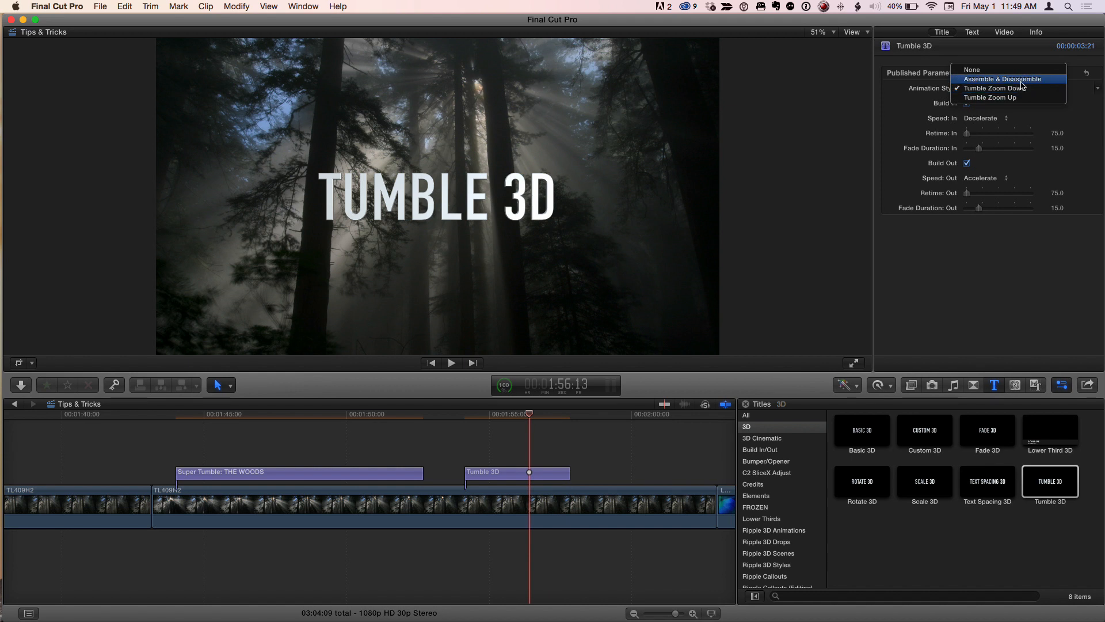
{"action": "left_click", "coordinate": [1003, 79]}
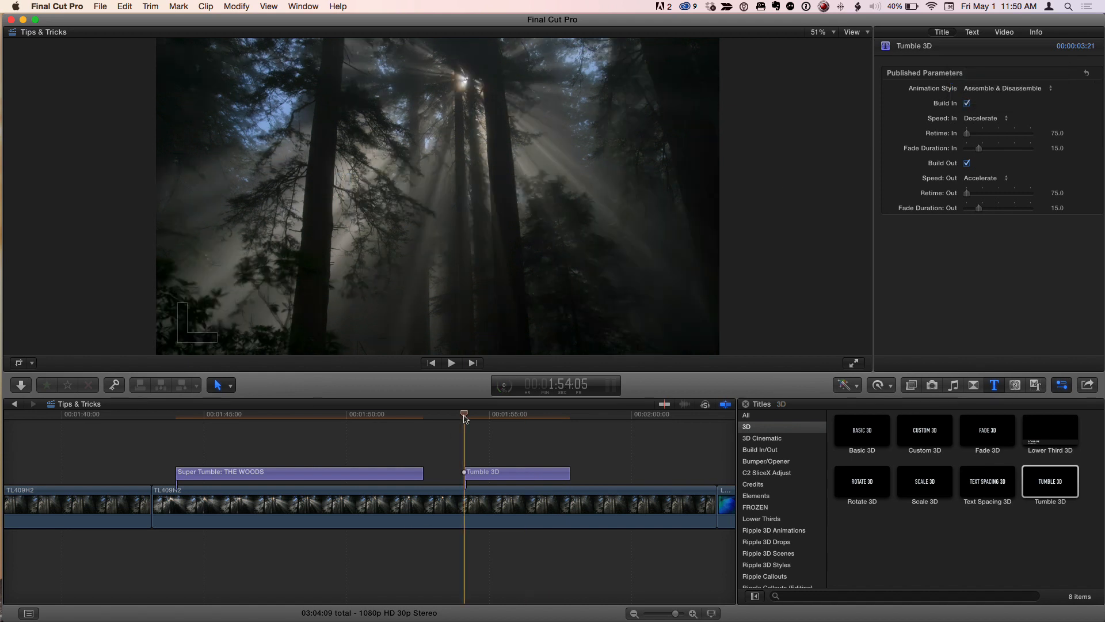
{"action": "left_click", "coordinate": [452, 363]}
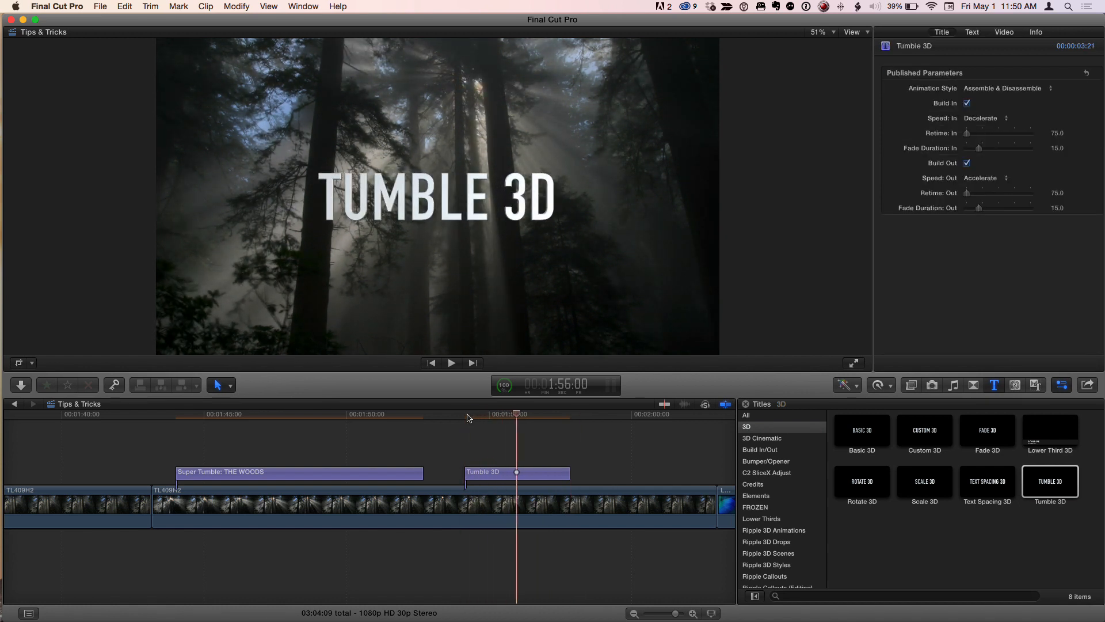
{"action": "mouse_move", "coordinate": [740, 249]}
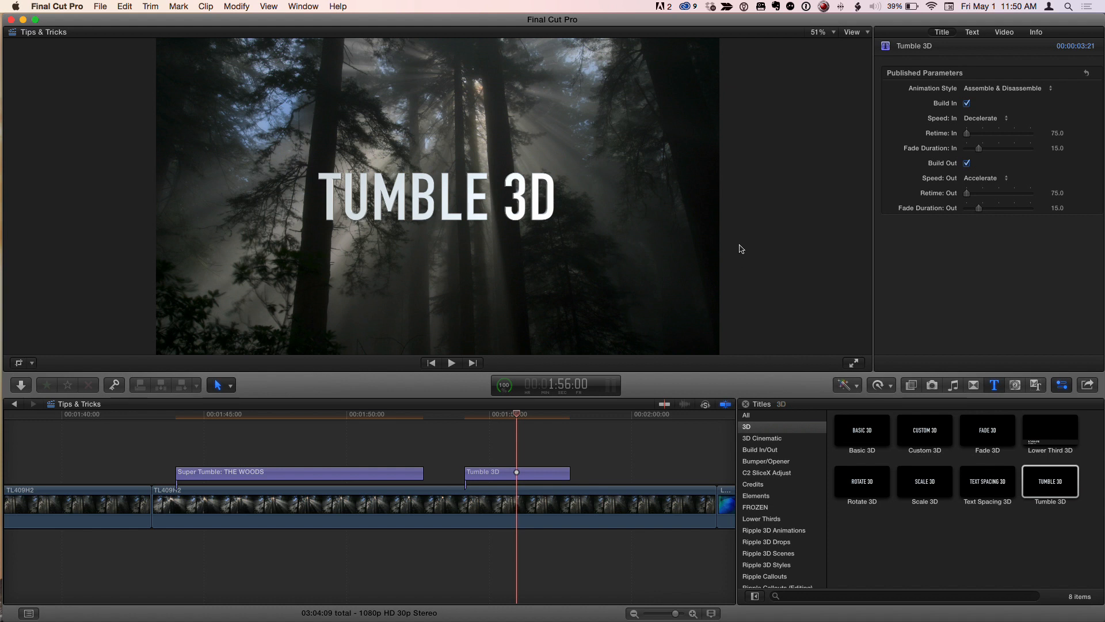
{"action": "mouse_move", "coordinate": [723, 187]}
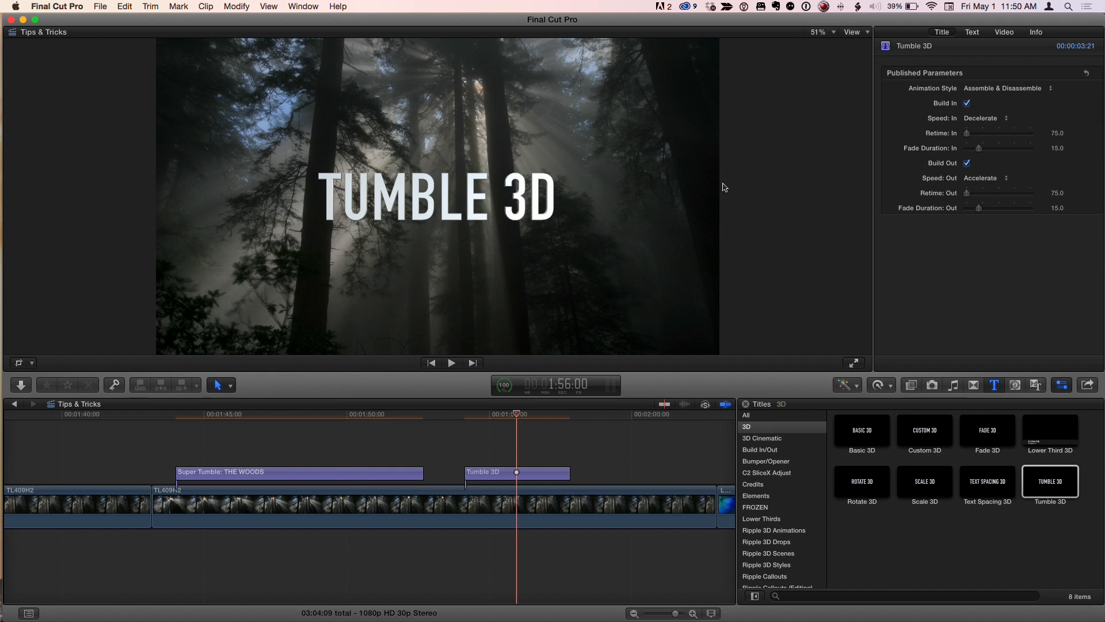
Select the TUMBLE 3D text in the viewer and tilt it with the 3D rotation handle.
{"action": "left_click", "coordinate": [437, 196]}
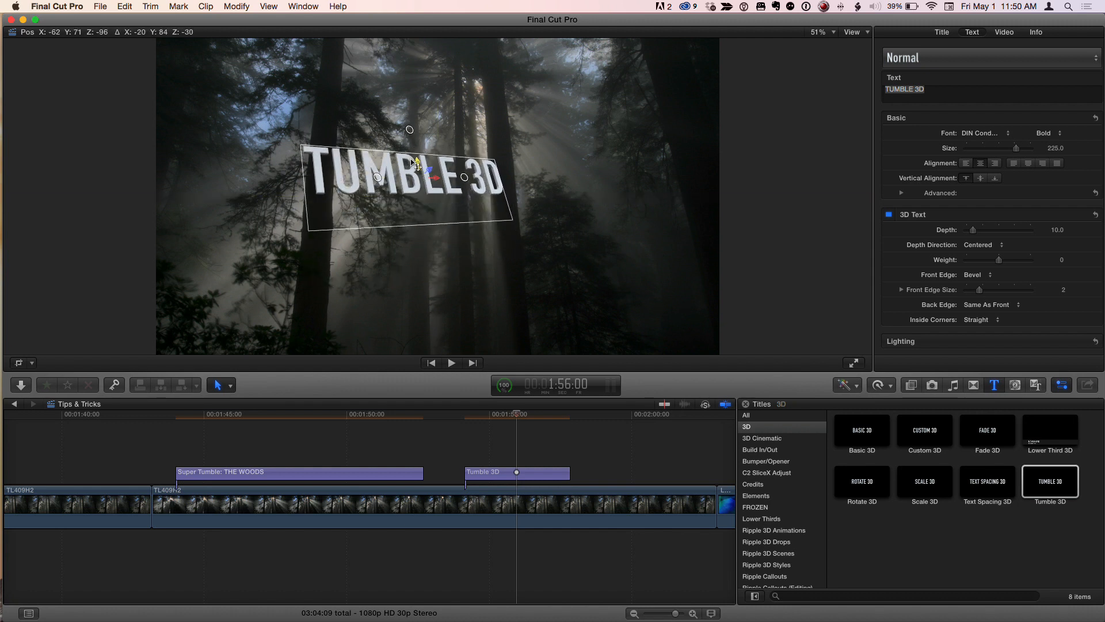
{"action": "left_click_drag", "start_coordinate": [410, 176], "coordinate": [413, 194]}
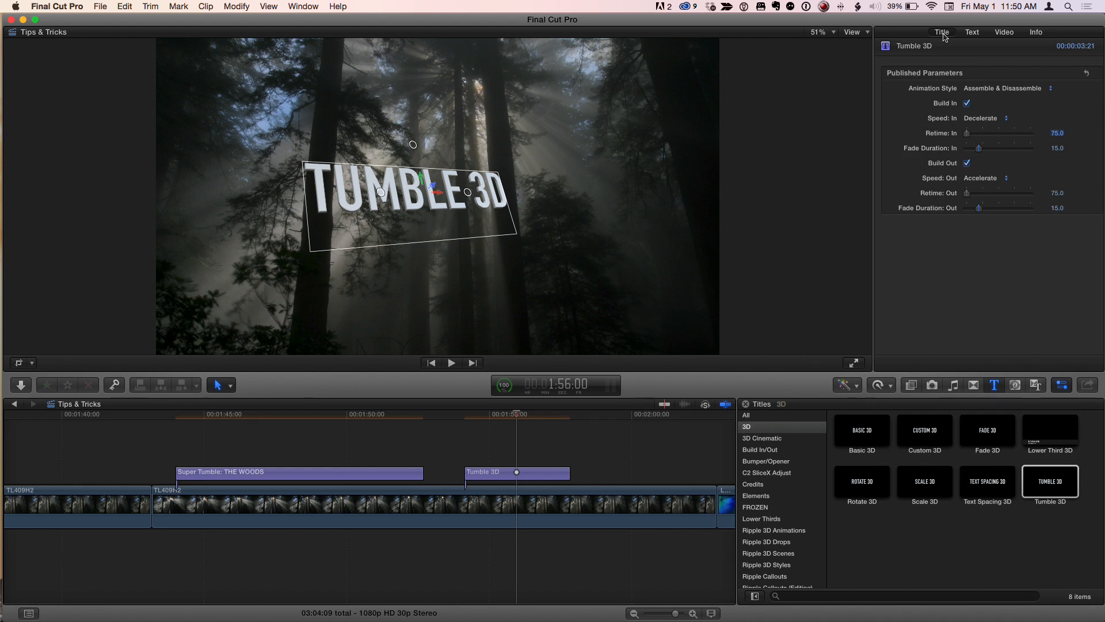
{"action": "mouse_move", "coordinate": [977, 229]}
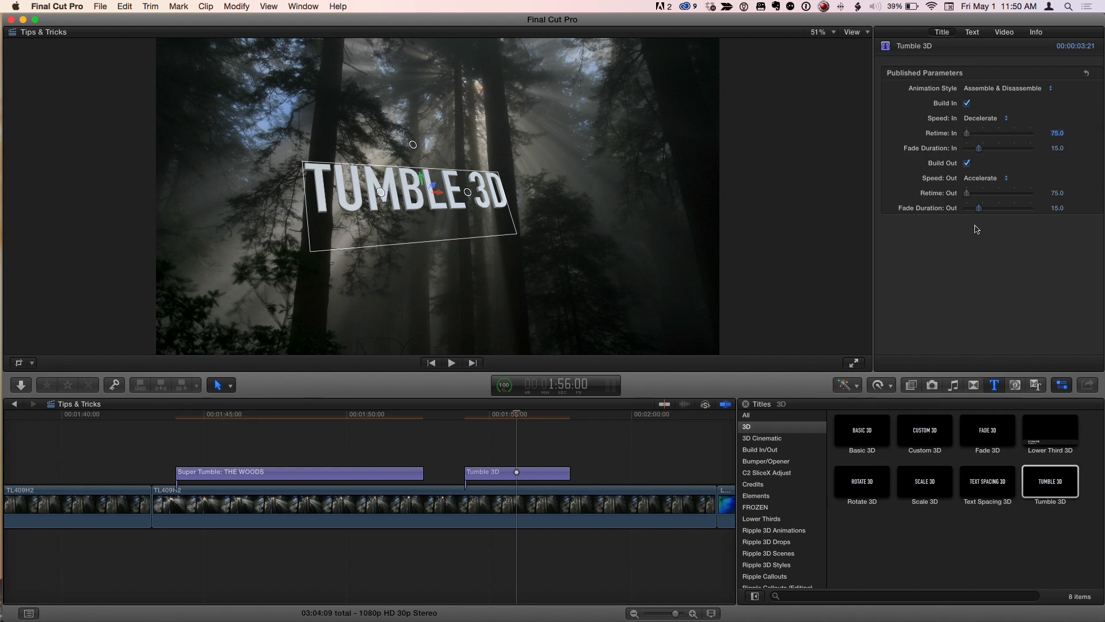
{"action": "mouse_move", "coordinate": [505, 480]}
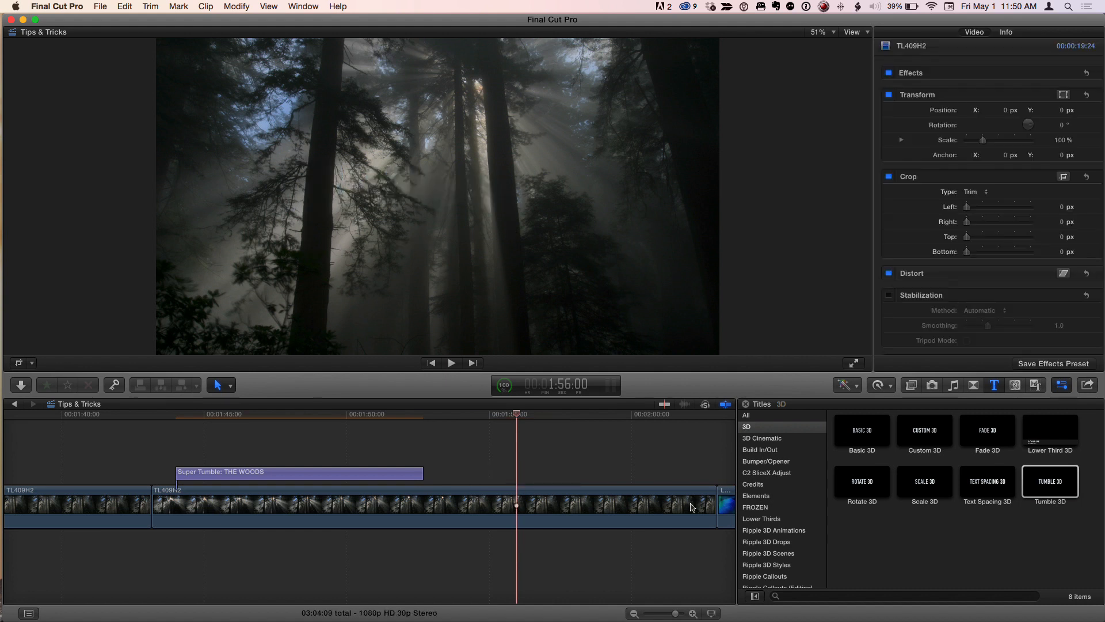
Show the Ripple 3D Animations titles and play the Super Tumble THE WOODS clip.
{"action": "left_click", "coordinate": [774, 530]}
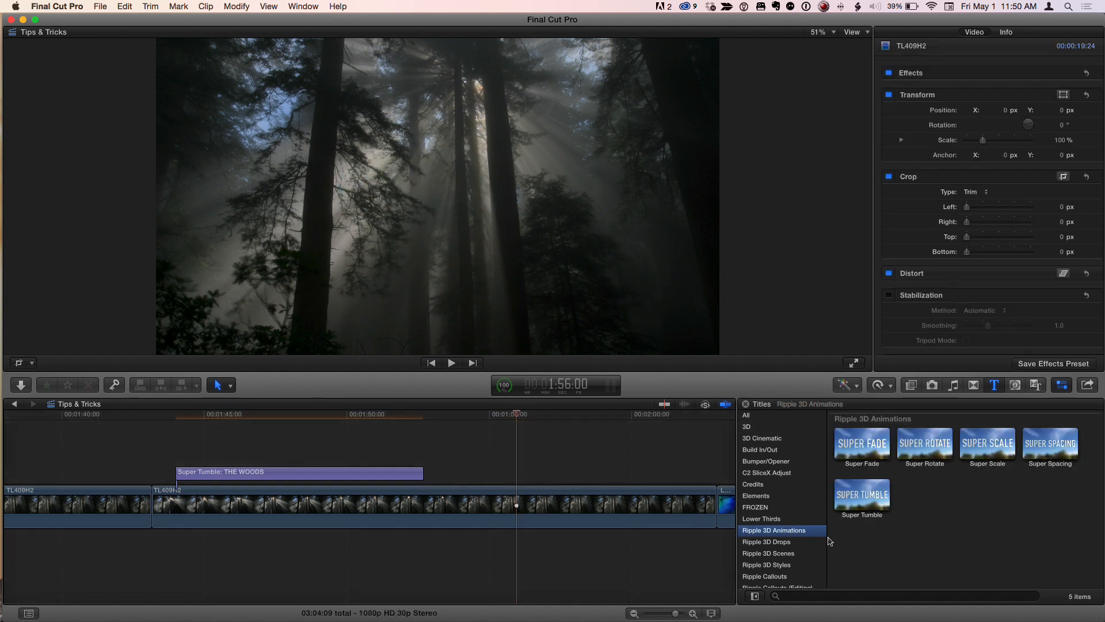
{"action": "mouse_move", "coordinate": [948, 486]}
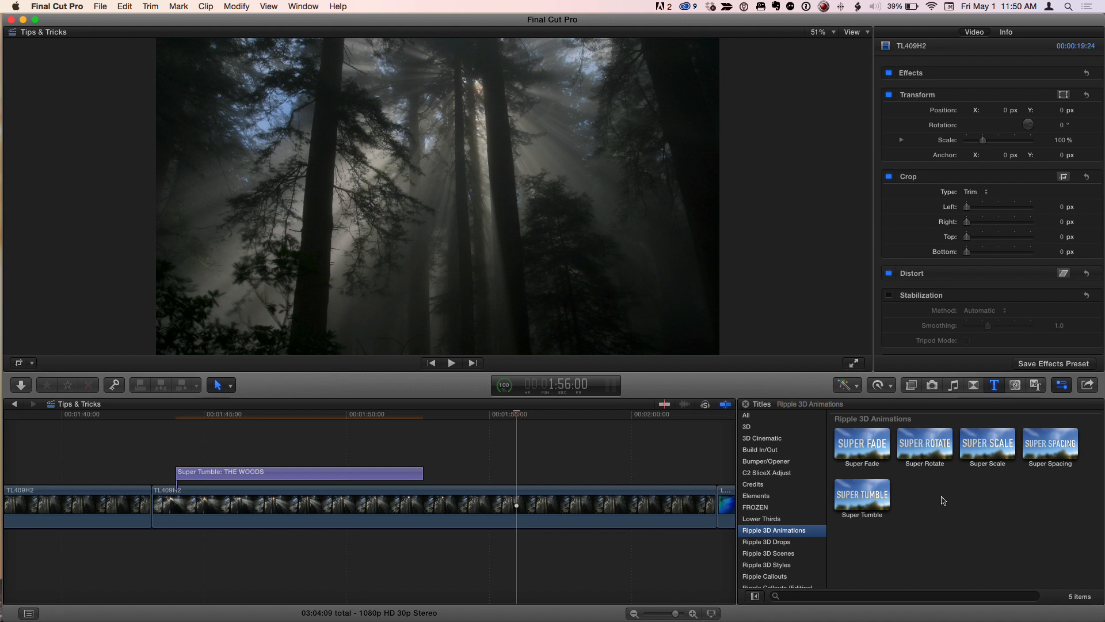
{"action": "left_click", "coordinate": [283, 414]}
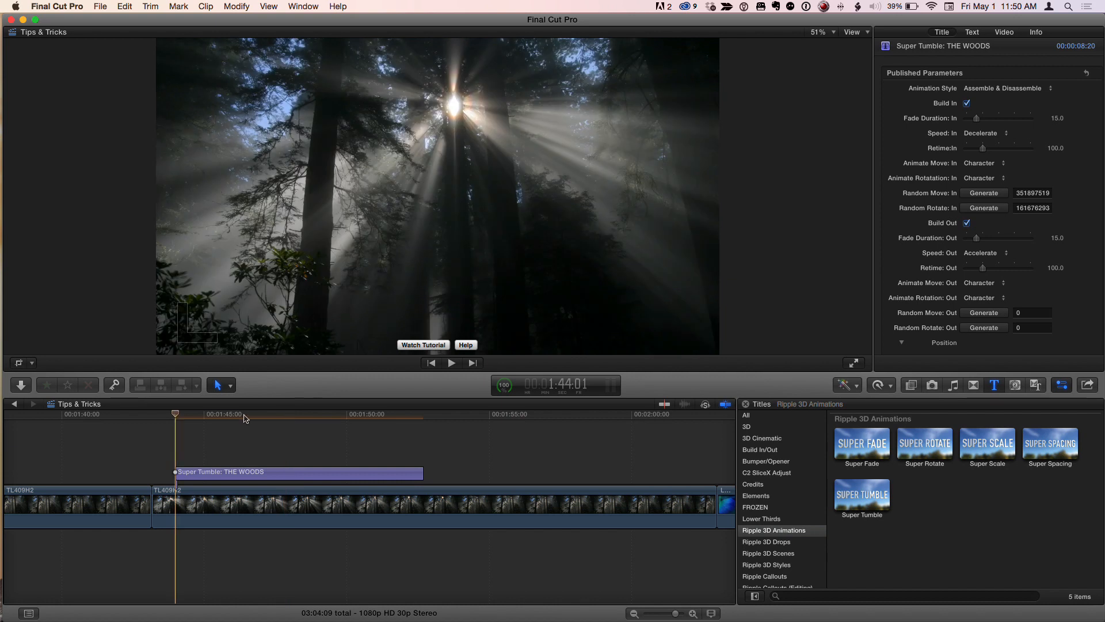
{"action": "left_click", "coordinate": [292, 413]}
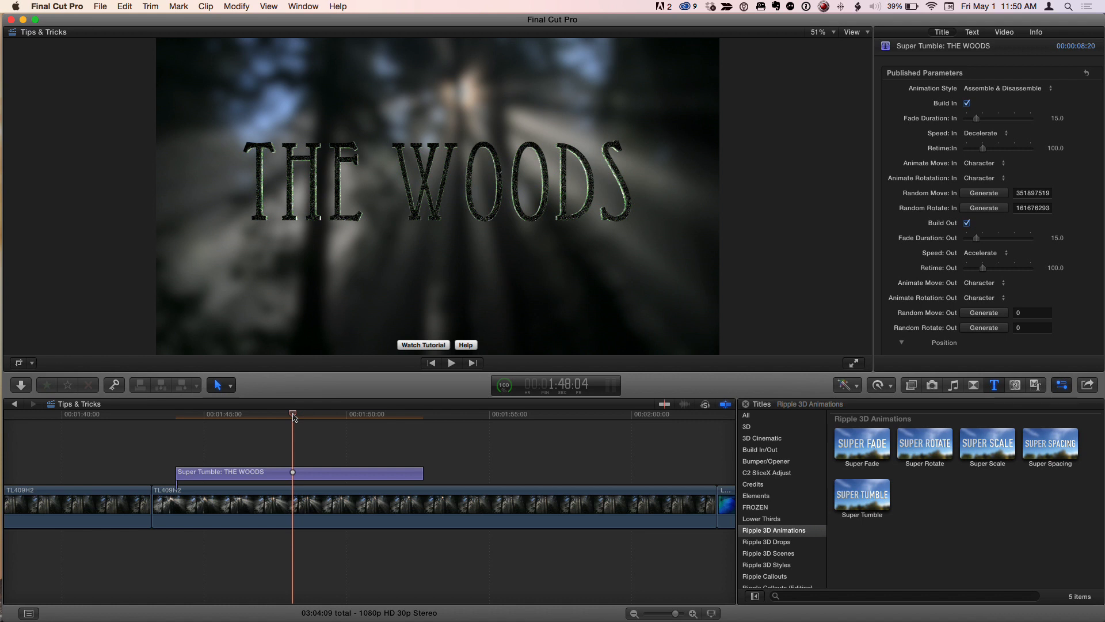
{"action": "mouse_move", "coordinate": [181, 417]}
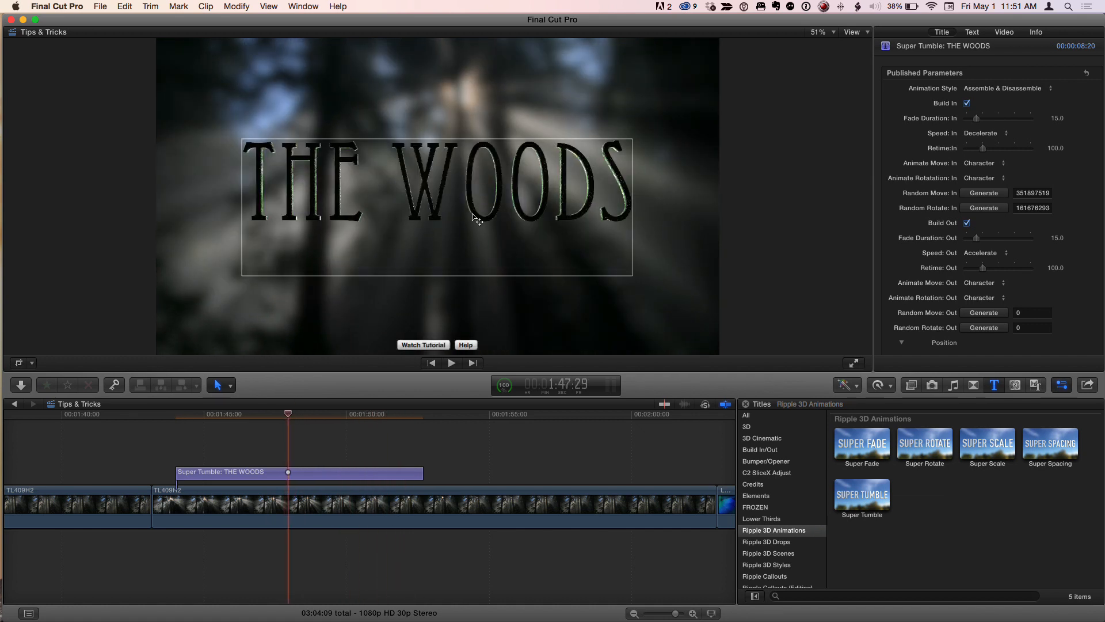
Select THE WOODS text in the viewer at the frame where it is fully assembled.
{"action": "left_click", "coordinate": [378, 413]}
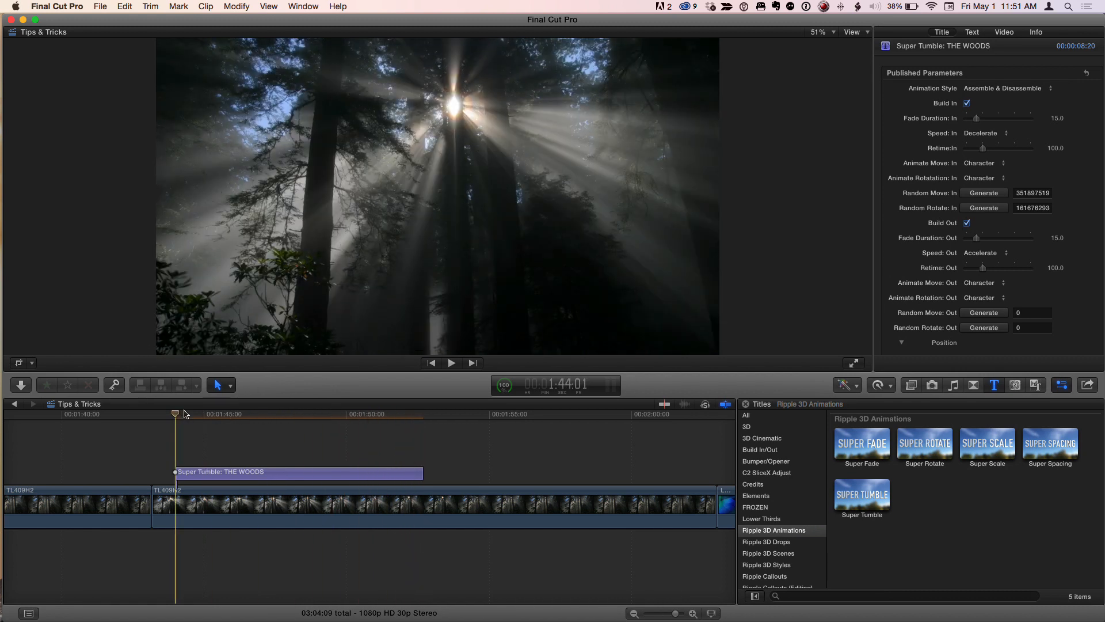
{"action": "left_click", "coordinate": [451, 363]}
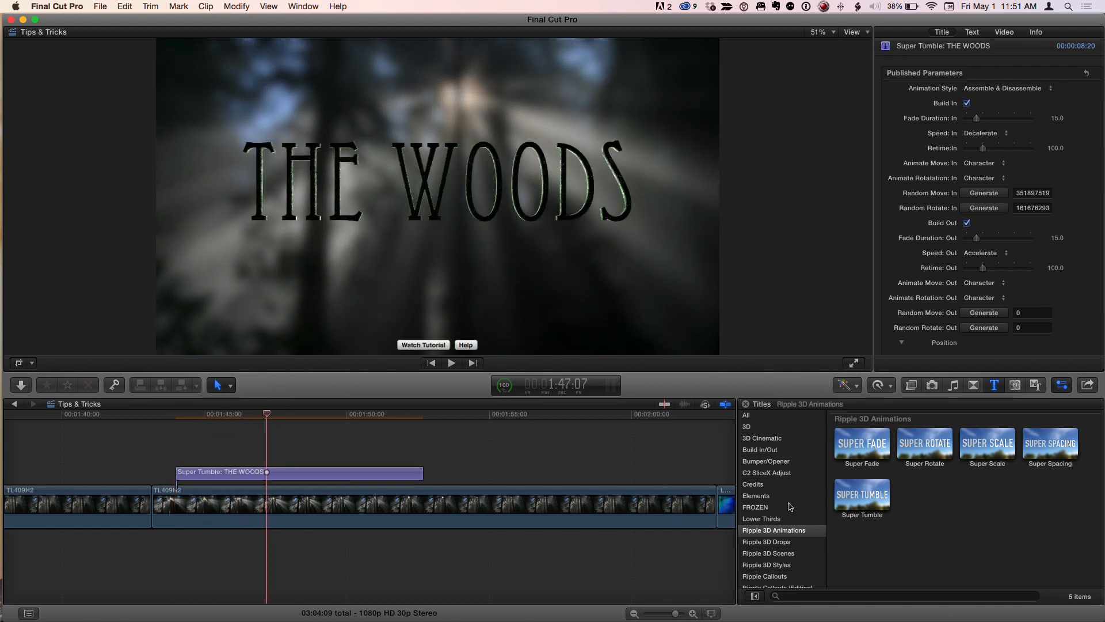
{"action": "left_click", "coordinate": [746, 426]}
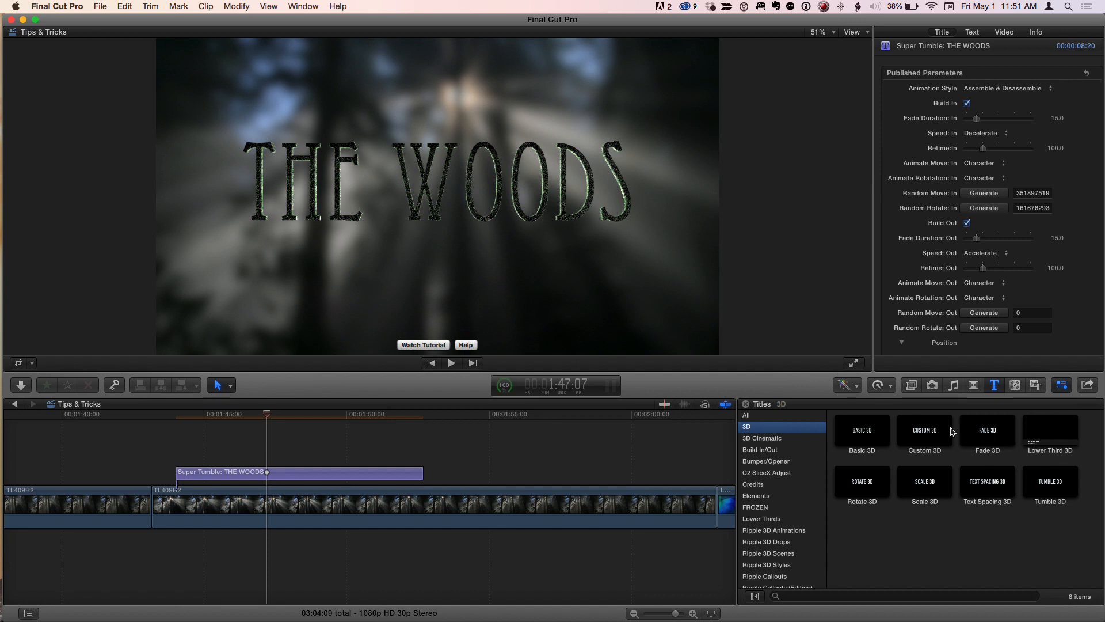
{"action": "mouse_move", "coordinate": [1050, 486]}
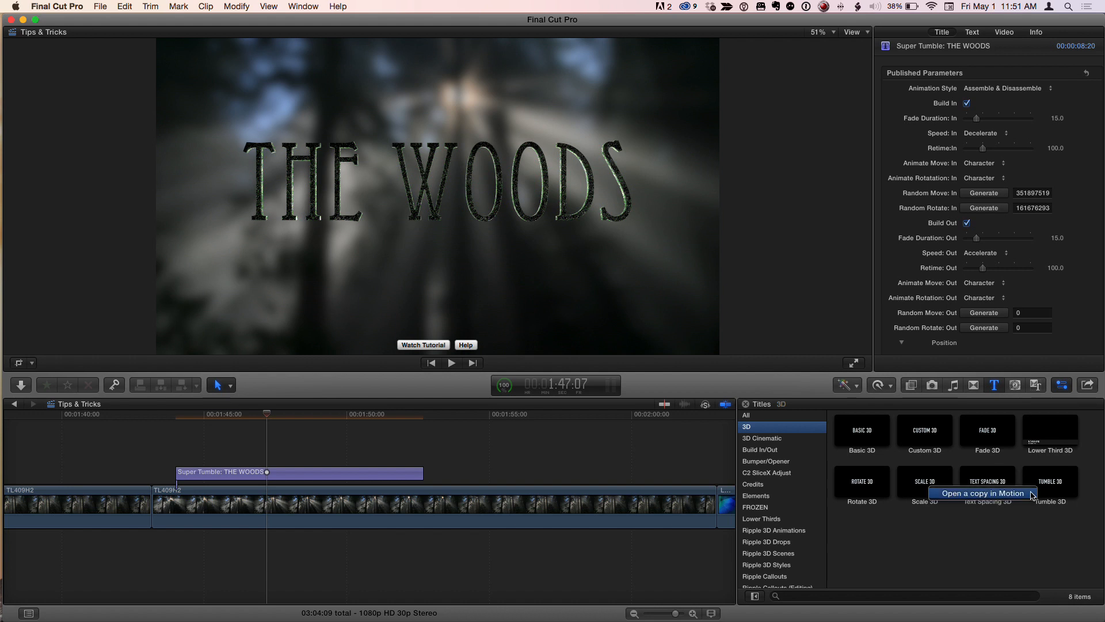
{"action": "left_click", "coordinate": [774, 530]}
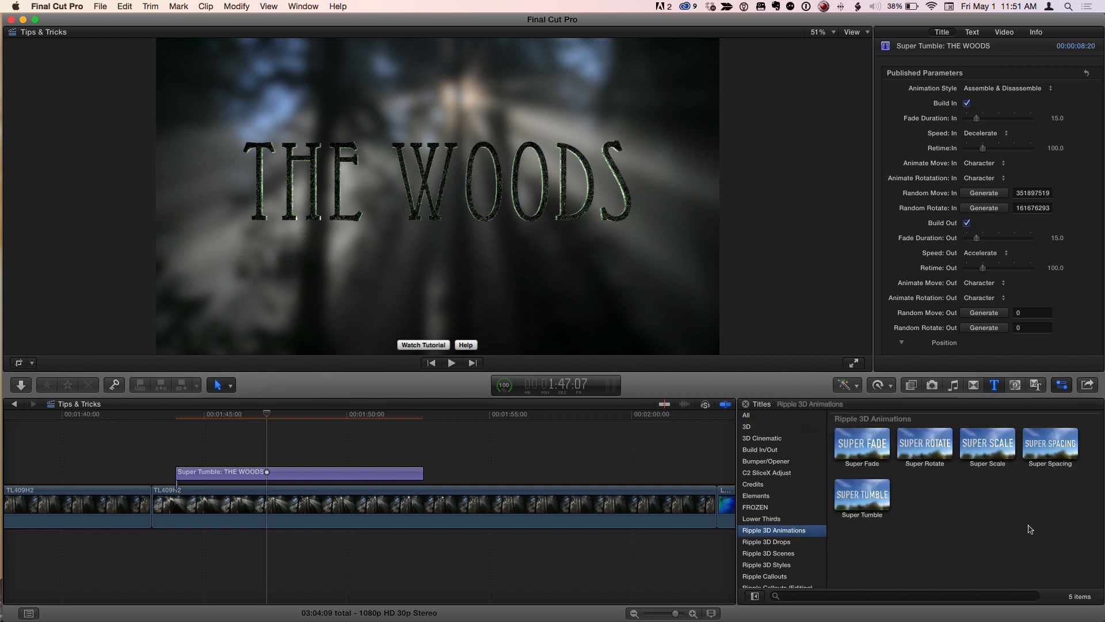
{"action": "left_click", "coordinate": [151, 414]}
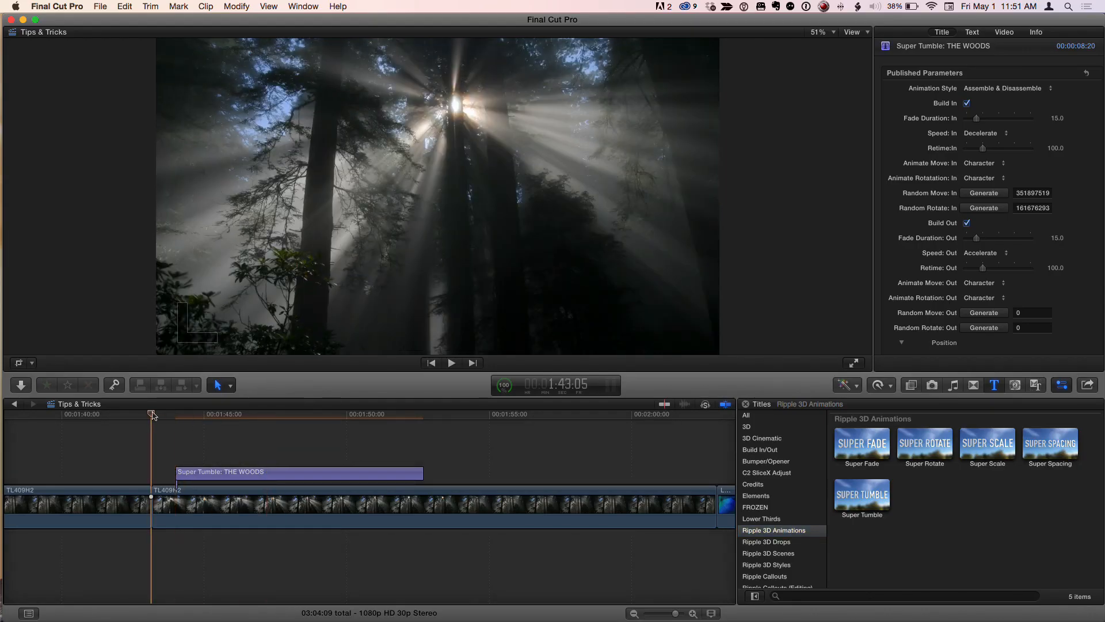
Disable the Build In and Build Out animations for the THE WOODS title.
{"action": "left_click", "coordinate": [358, 414]}
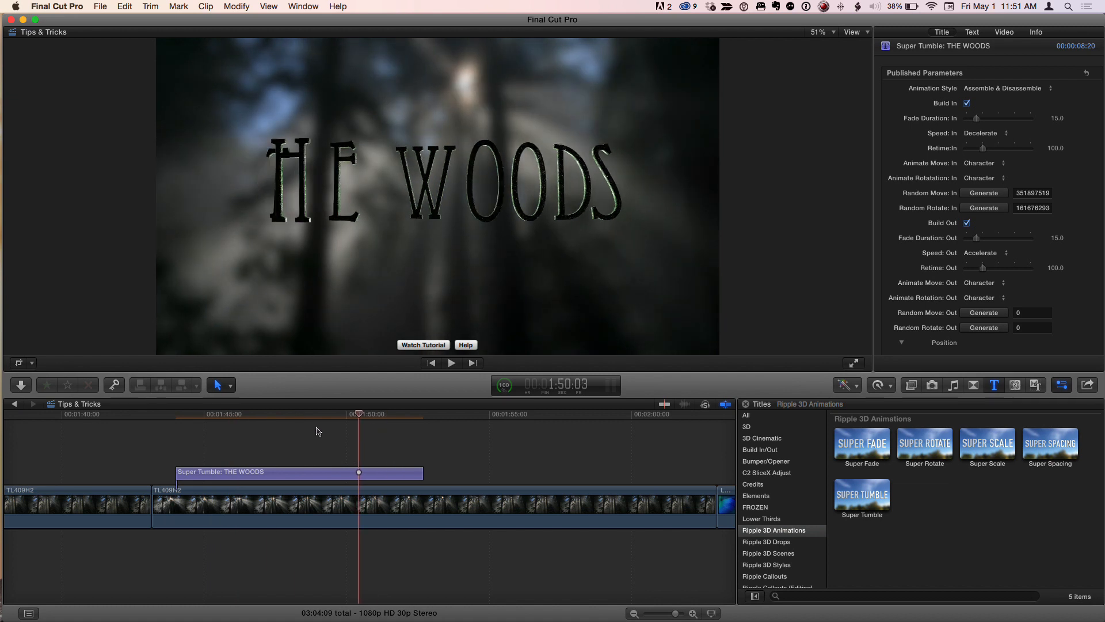
{"action": "left_click", "coordinate": [1002, 89]}
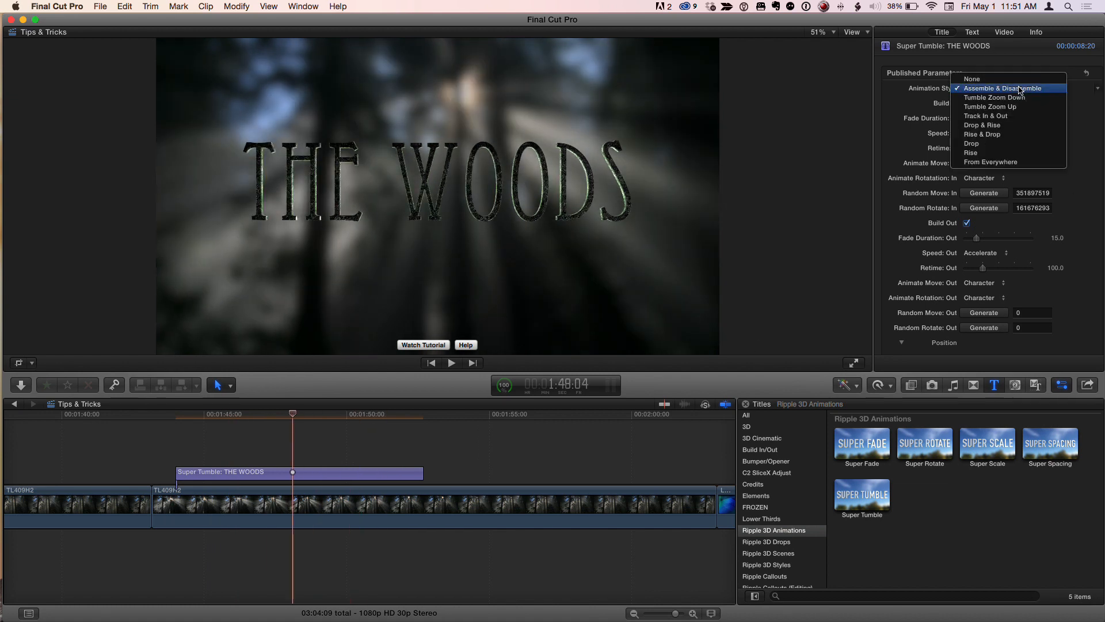
{"action": "mouse_move", "coordinate": [991, 162]}
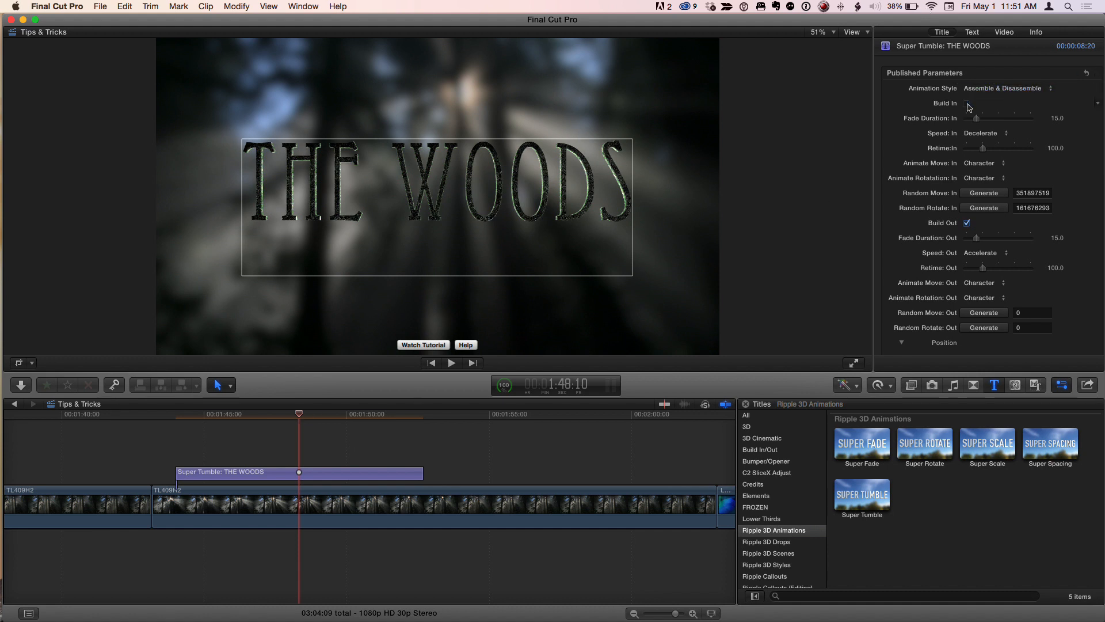
{"action": "left_click", "coordinate": [967, 103]}
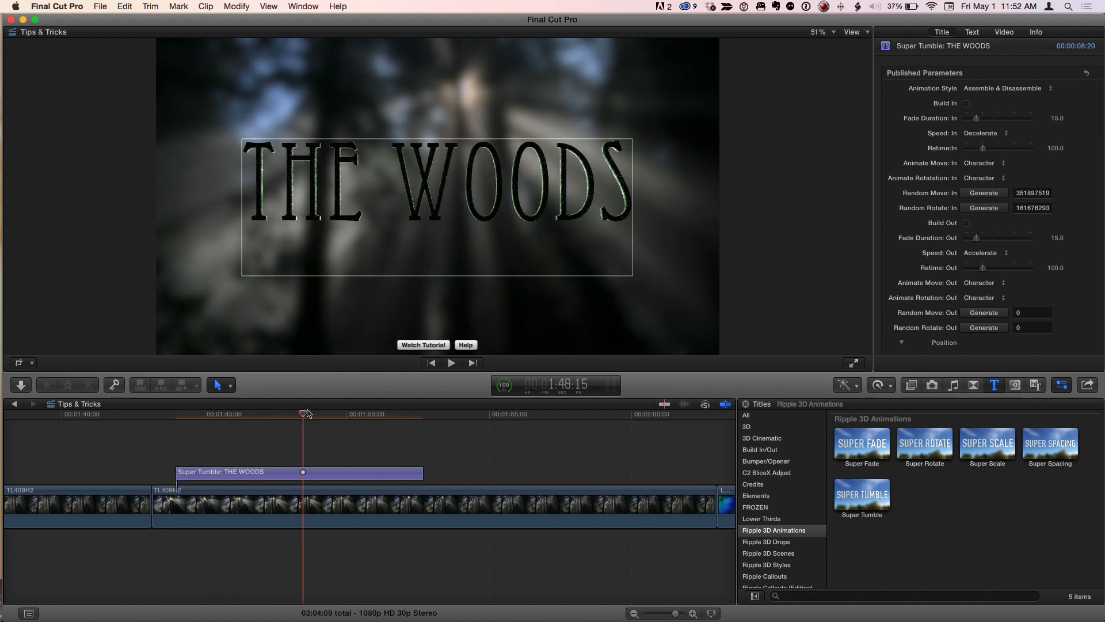
Tilt THE WOODS in 3D space and park the playhead on the title's first frame.
{"action": "left_click", "coordinate": [438, 199]}
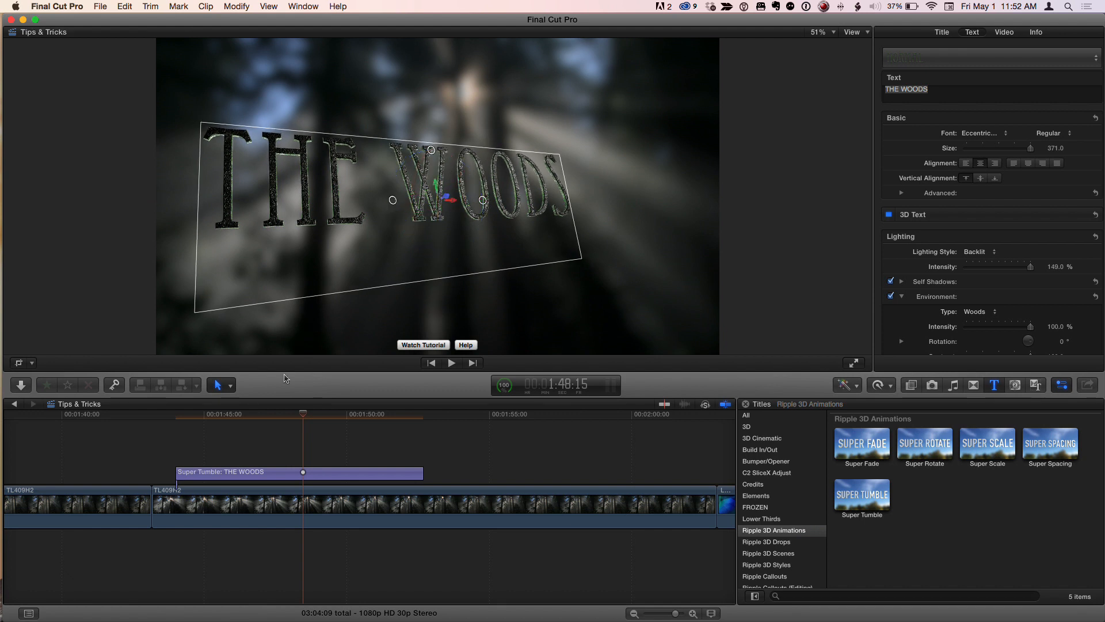
{"action": "left_click", "coordinate": [274, 413]}
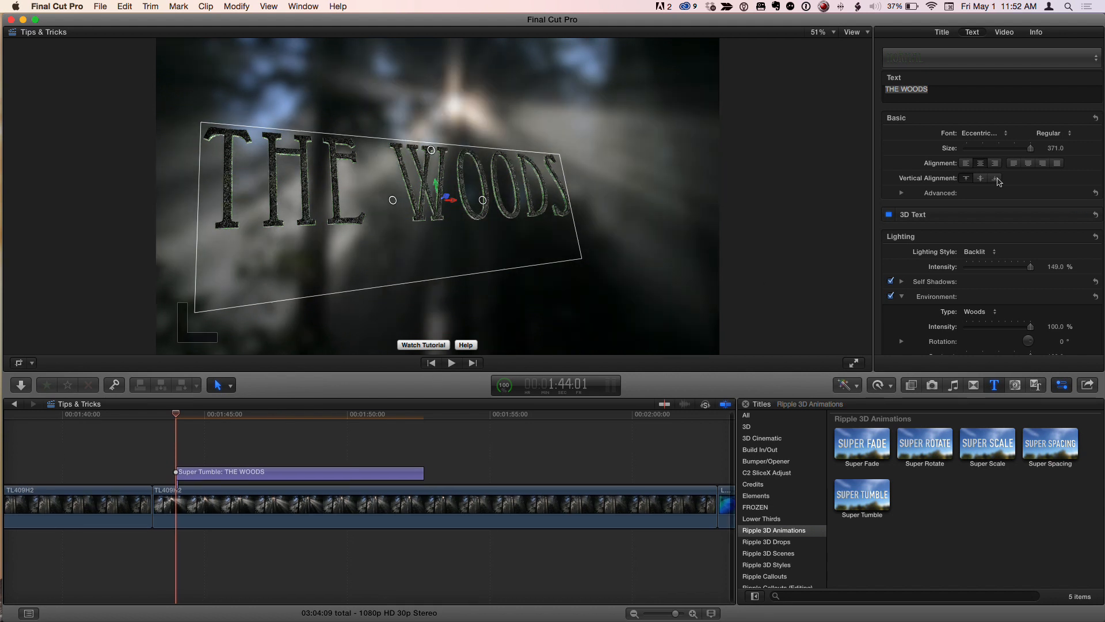
Add starting Position and Rotation keyframes in the Title inspector's published parameters.
{"action": "left_click", "coordinate": [941, 32]}
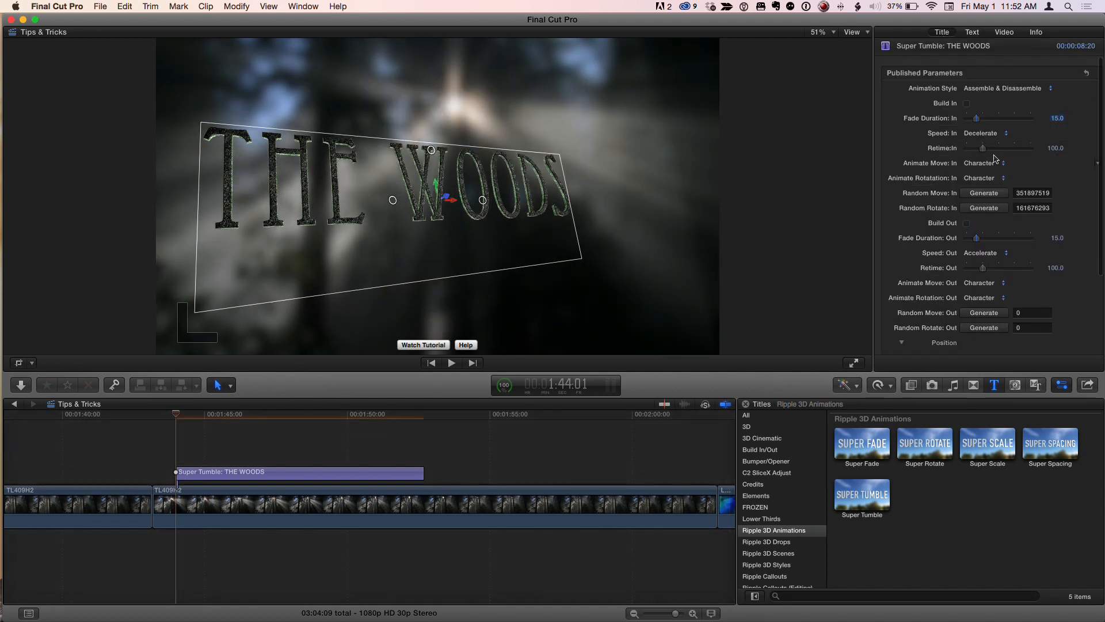
{"action": "scroll", "scroll_direction": "down", "scroll_amount": 3}
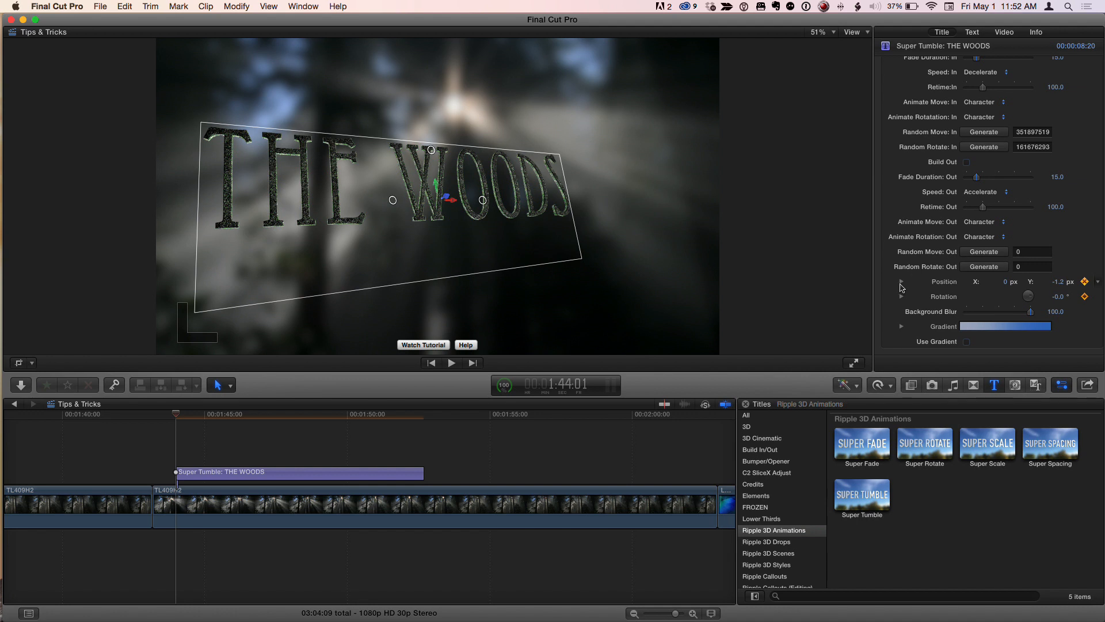
{"action": "left_click", "coordinate": [901, 281]}
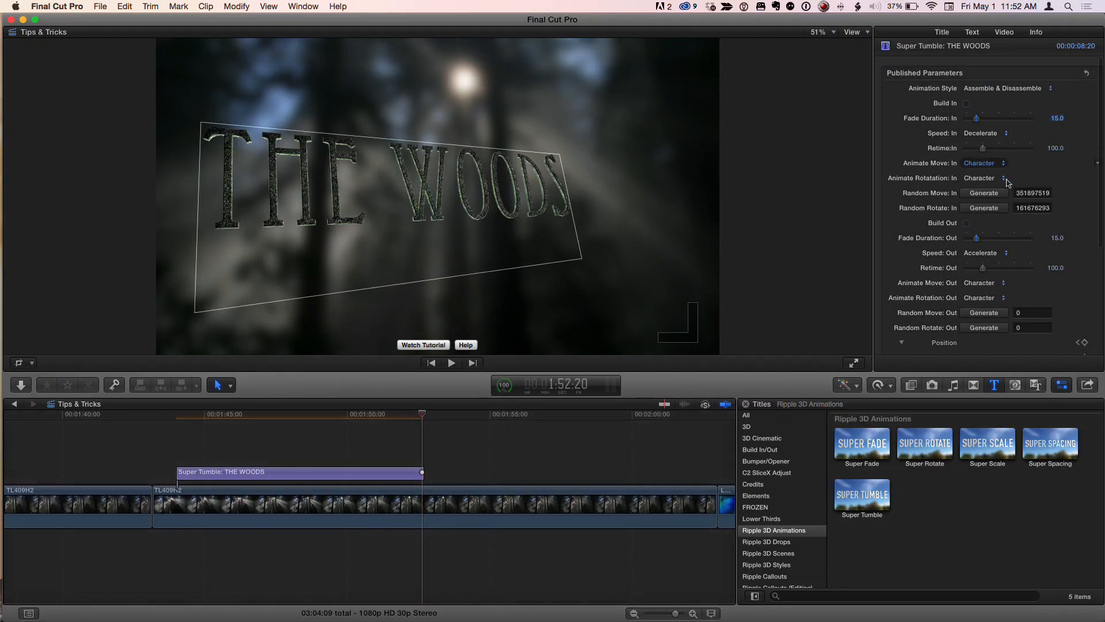
Keyframe the title's end rotation at X 15° and Y -30°, then return to the clip start.
{"action": "scroll", "scroll_direction": "down", "scroll_amount": 3}
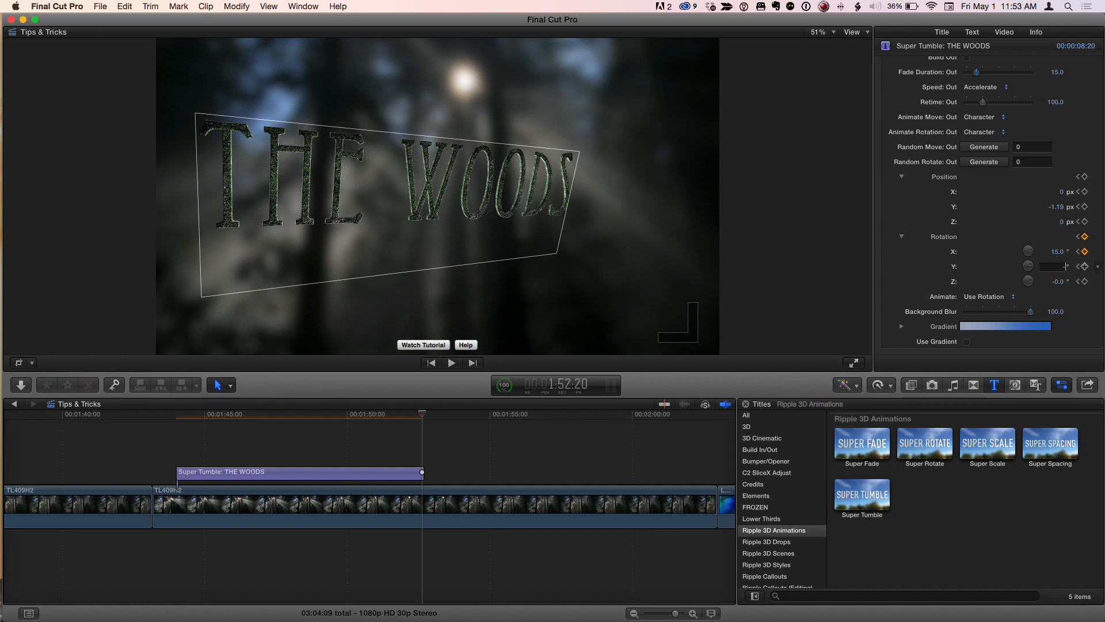
{"action": "left_click_drag", "start_coordinate": [1053, 266], "coordinate": [1026, 266]}
{"action": "type", "text": "-30"}
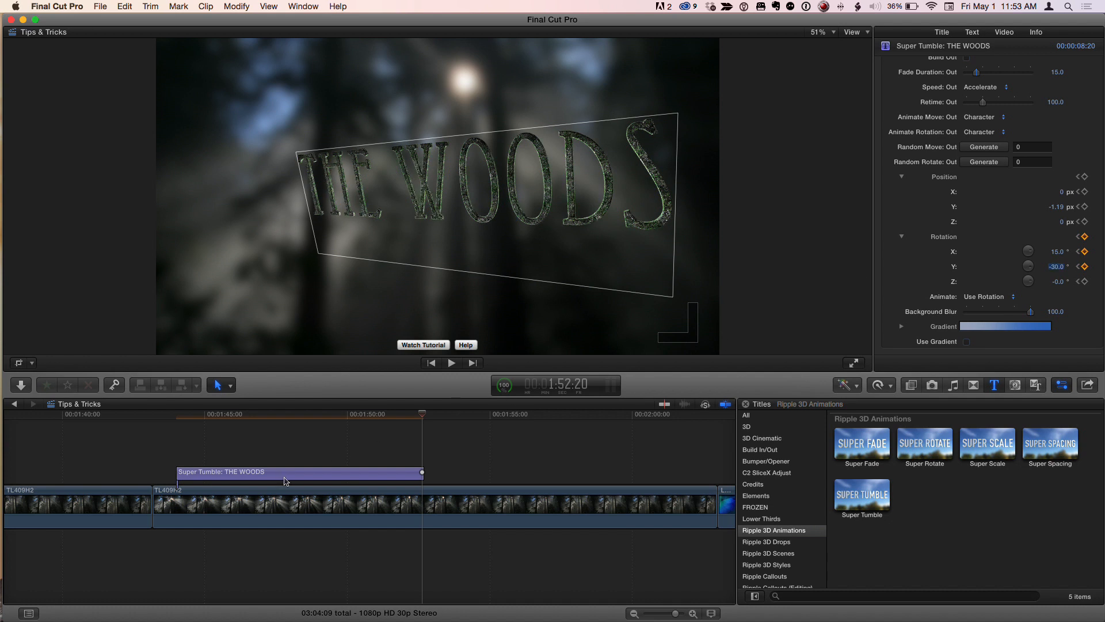
{"action": "left_click", "coordinate": [296, 472]}
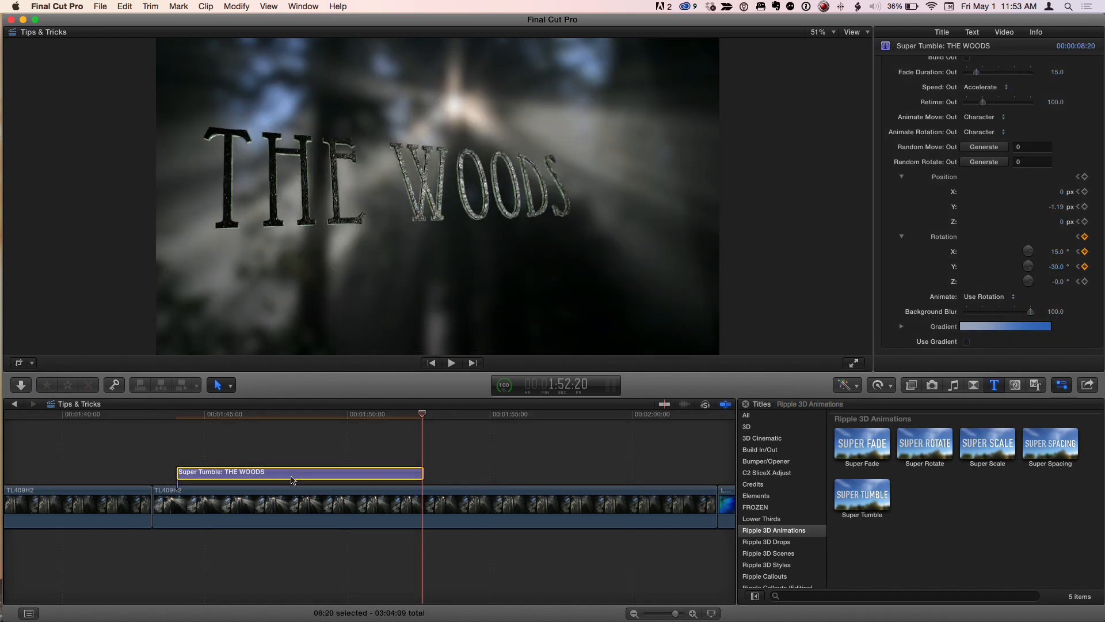
{"action": "left_click", "coordinate": [450, 363]}
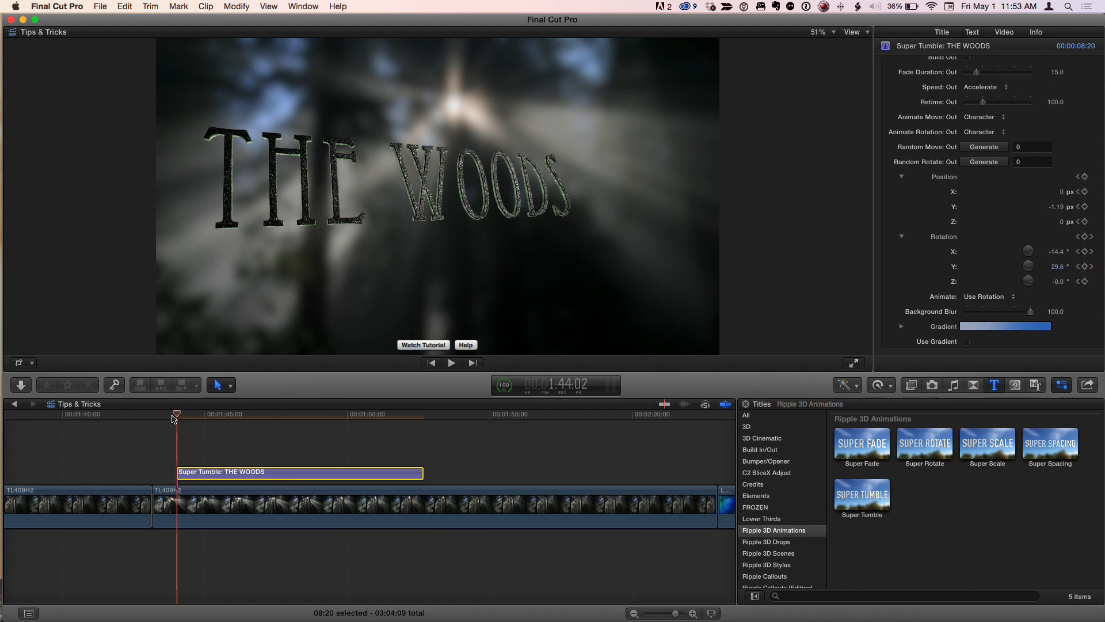
{"action": "left_click", "coordinate": [452, 362]}
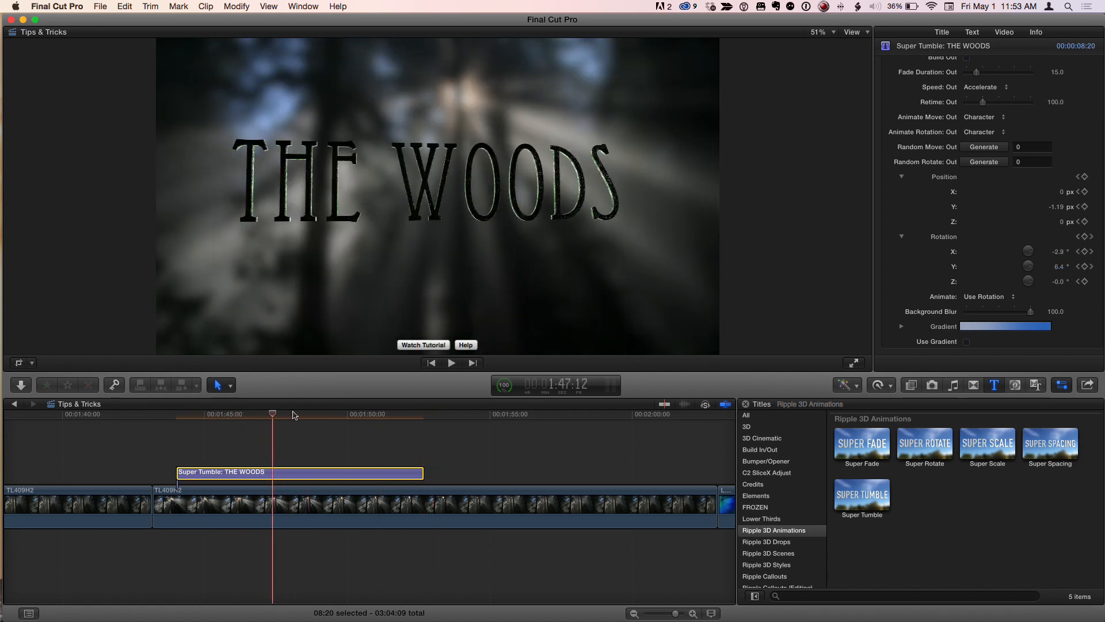
Re-enable Build In and Build Out for THE WOODS and play through to preview.
{"action": "scroll", "scroll_direction": "up", "scroll_amount": 3}
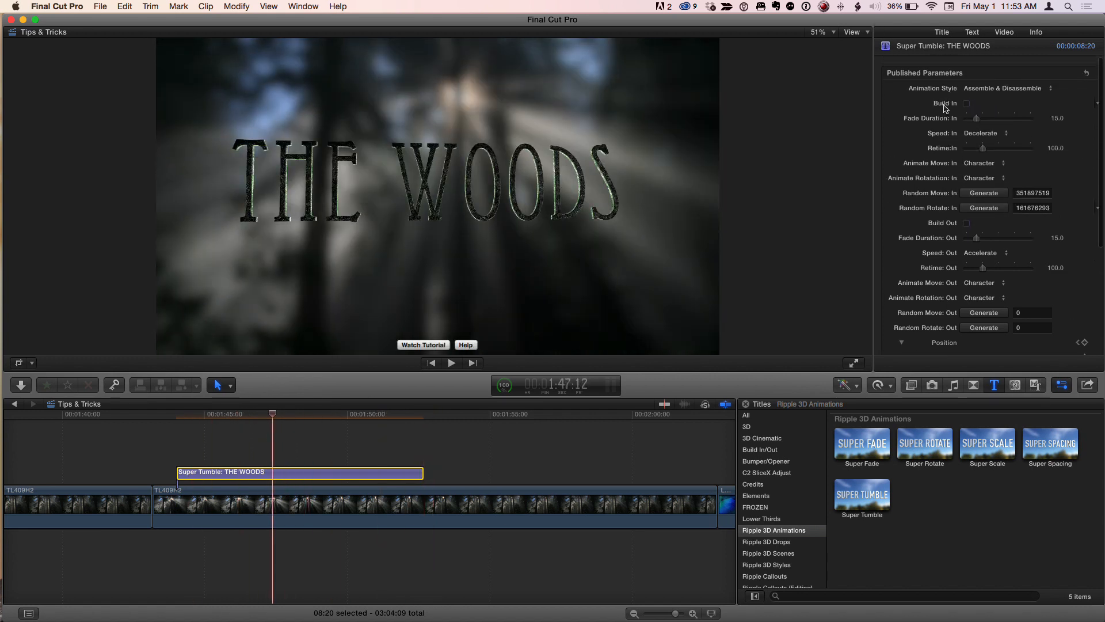
{"action": "left_click", "coordinate": [966, 103]}
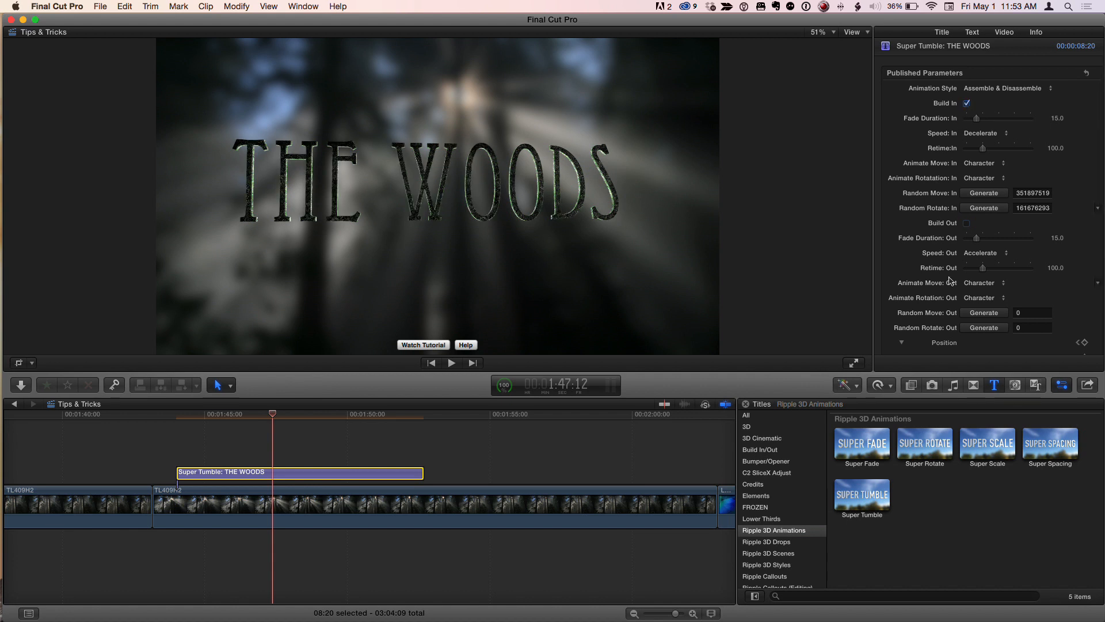
{"action": "left_click", "coordinate": [966, 222]}
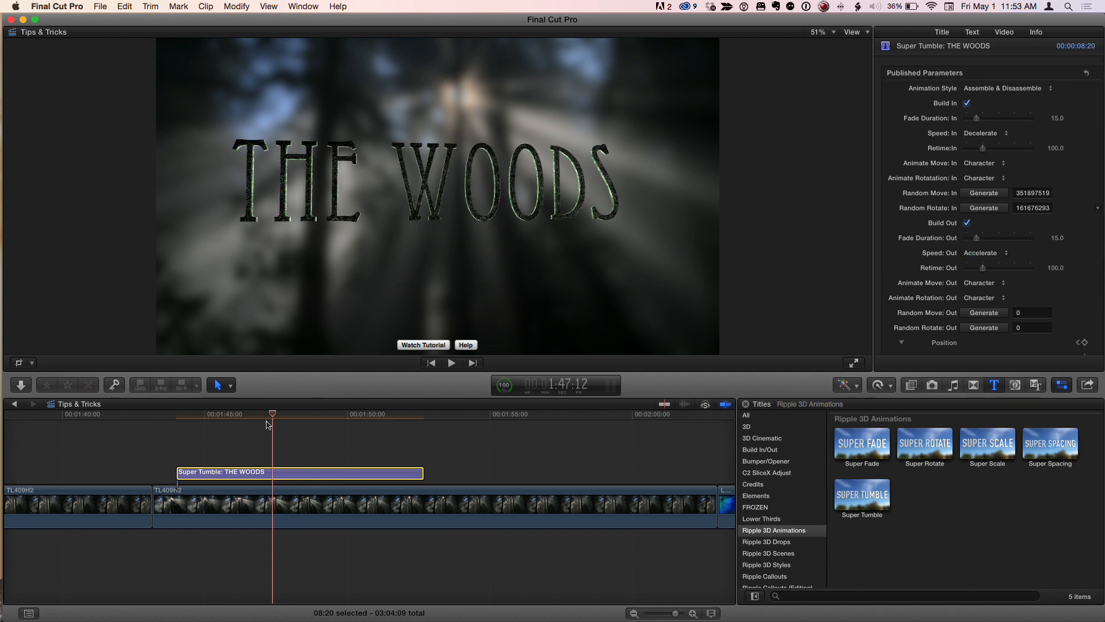
{"action": "left_click", "coordinate": [451, 362]}
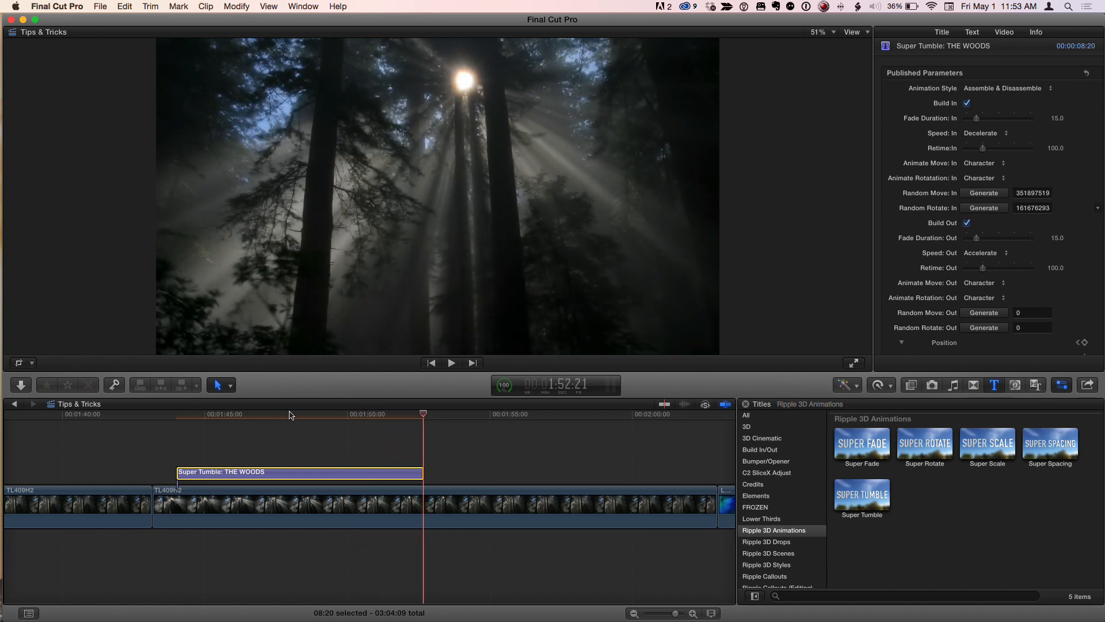
{"action": "left_click", "coordinate": [299, 414]}
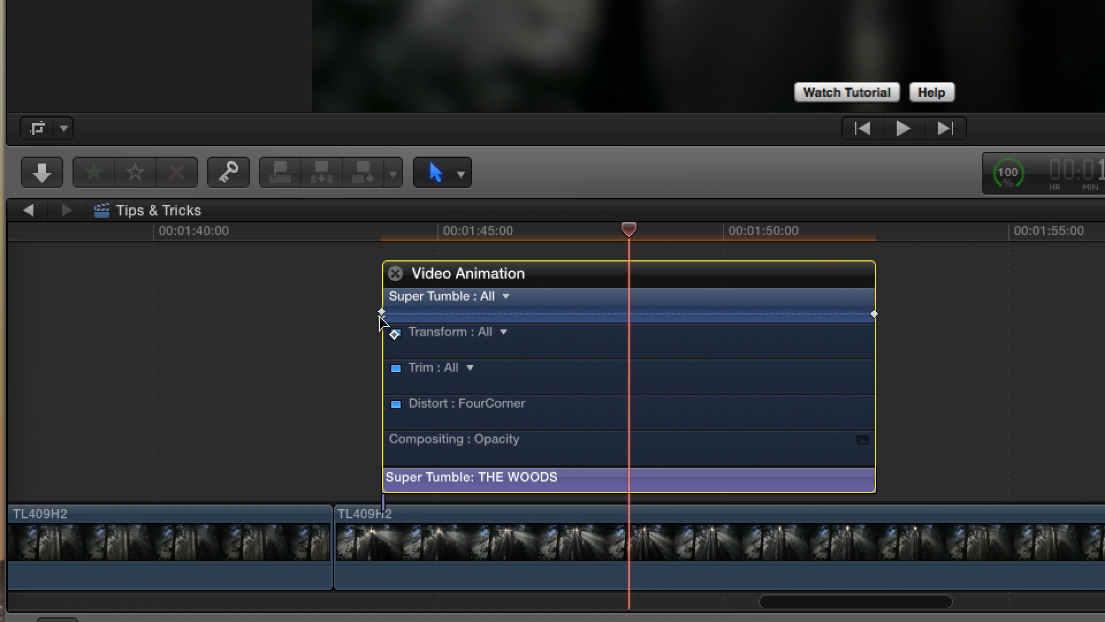
Show the Position animation alone and give its first keyframe smooth easing.
{"action": "left_click", "coordinate": [503, 296]}
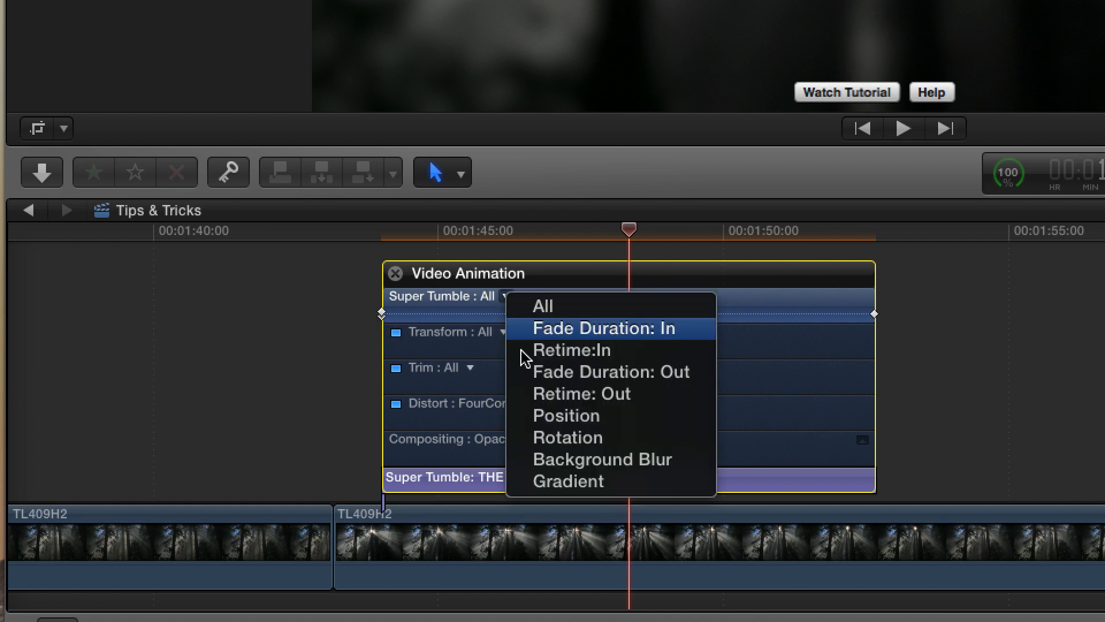
{"action": "left_click", "coordinate": [565, 415]}
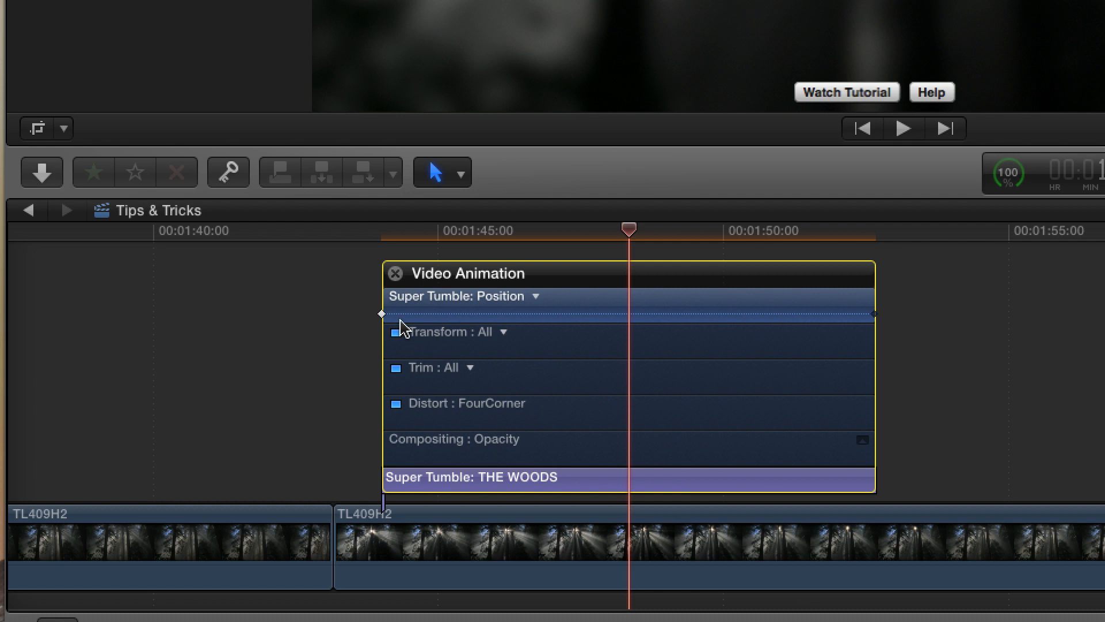
{"action": "right_click", "coordinate": [381, 313]}
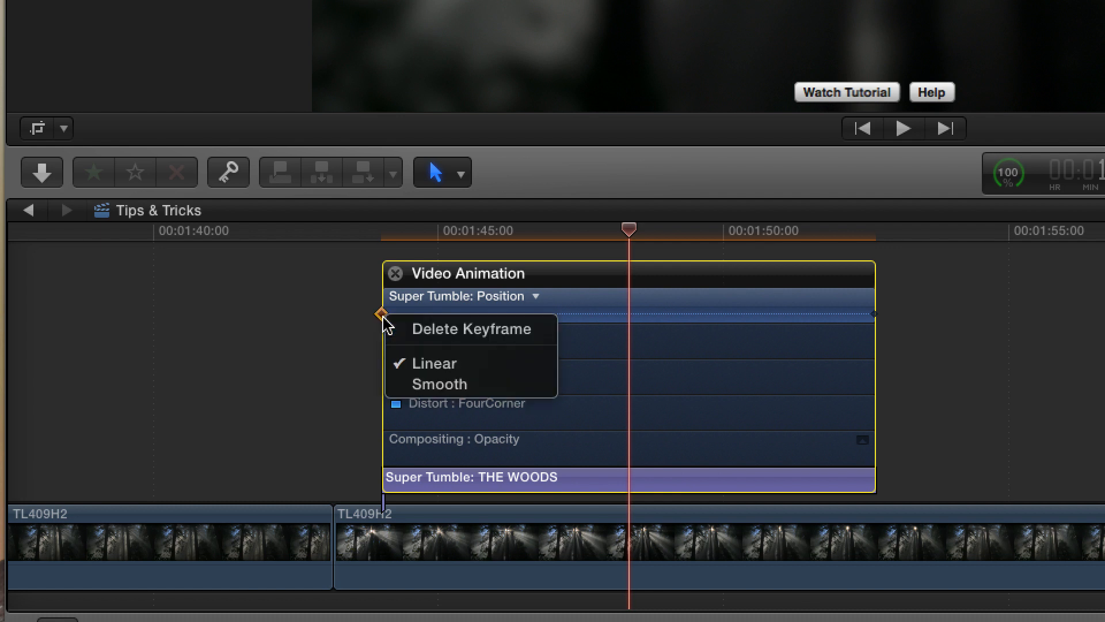
{"action": "mouse_move", "coordinate": [430, 378]}
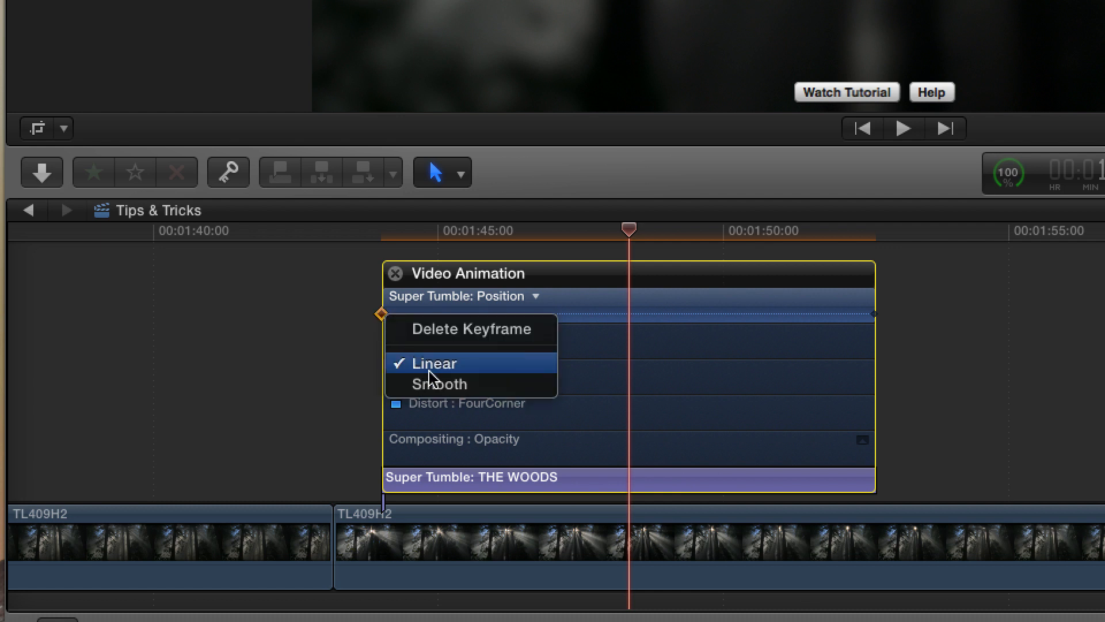
{"action": "mouse_move", "coordinate": [441, 384]}
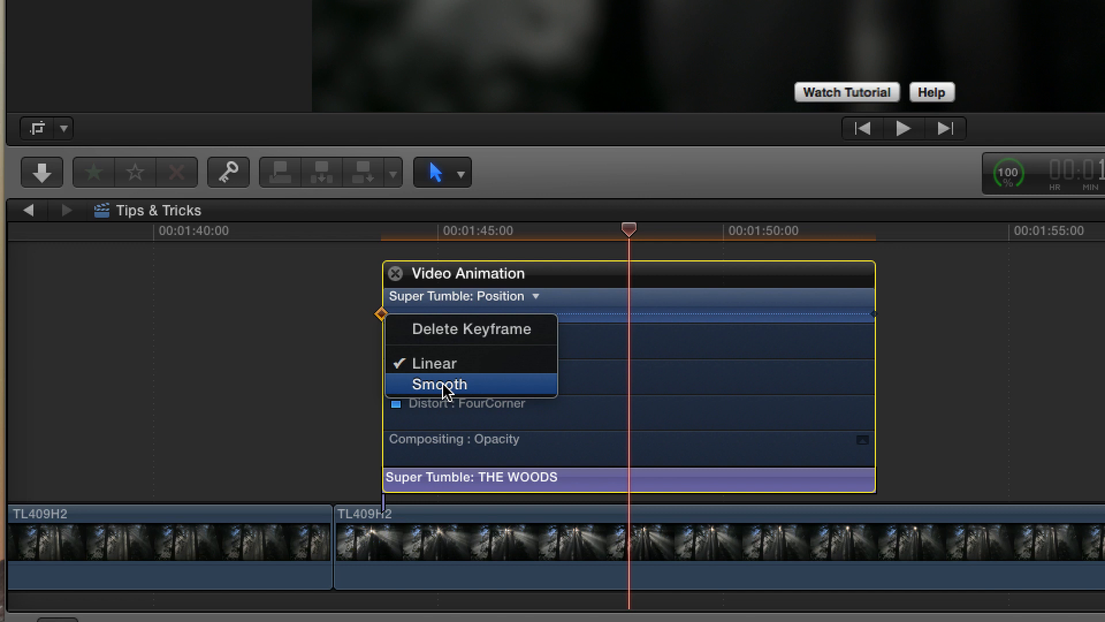
{"action": "left_click", "coordinate": [439, 383]}
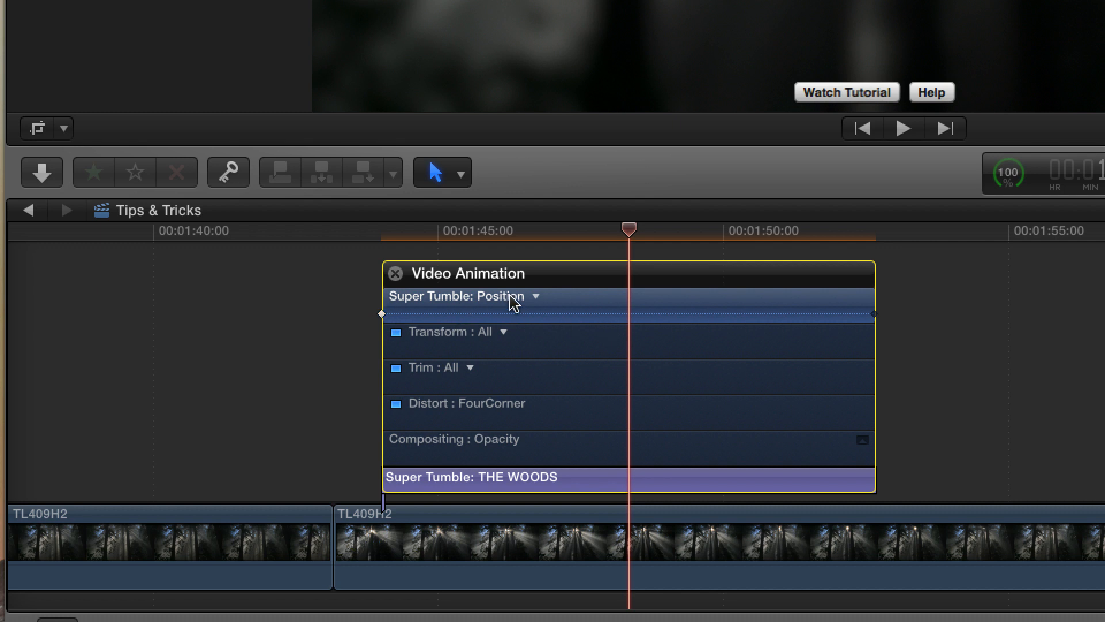
Delete the opening Rotation keyframe, then show all animated parameters together.
{"action": "left_click", "coordinate": [535, 296]}
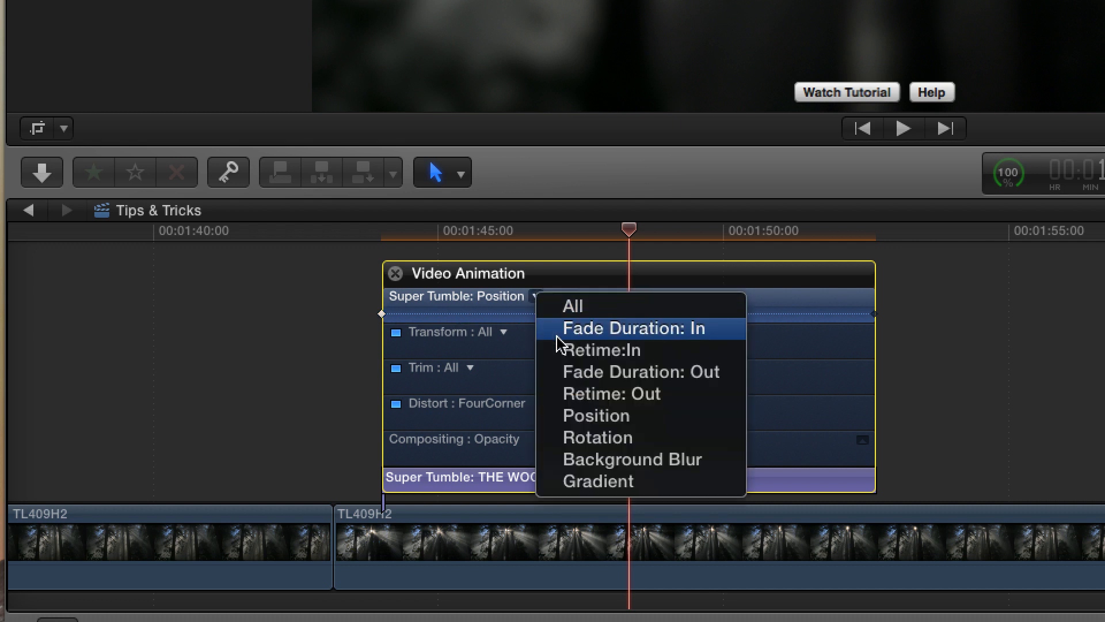
{"action": "left_click", "coordinate": [597, 437]}
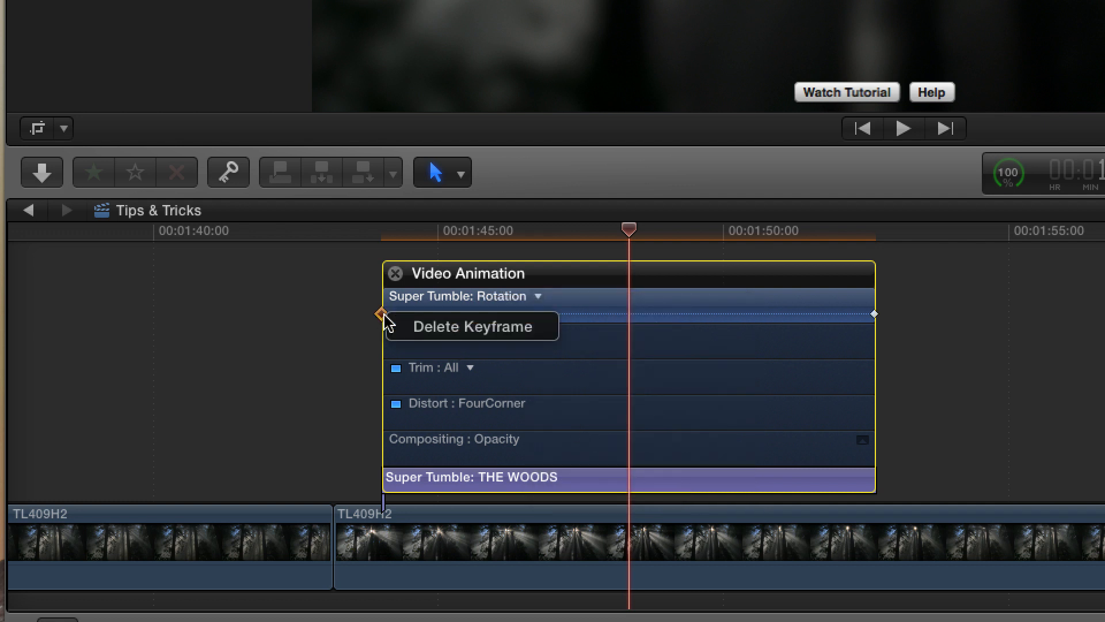
{"action": "mouse_move", "coordinate": [452, 339]}
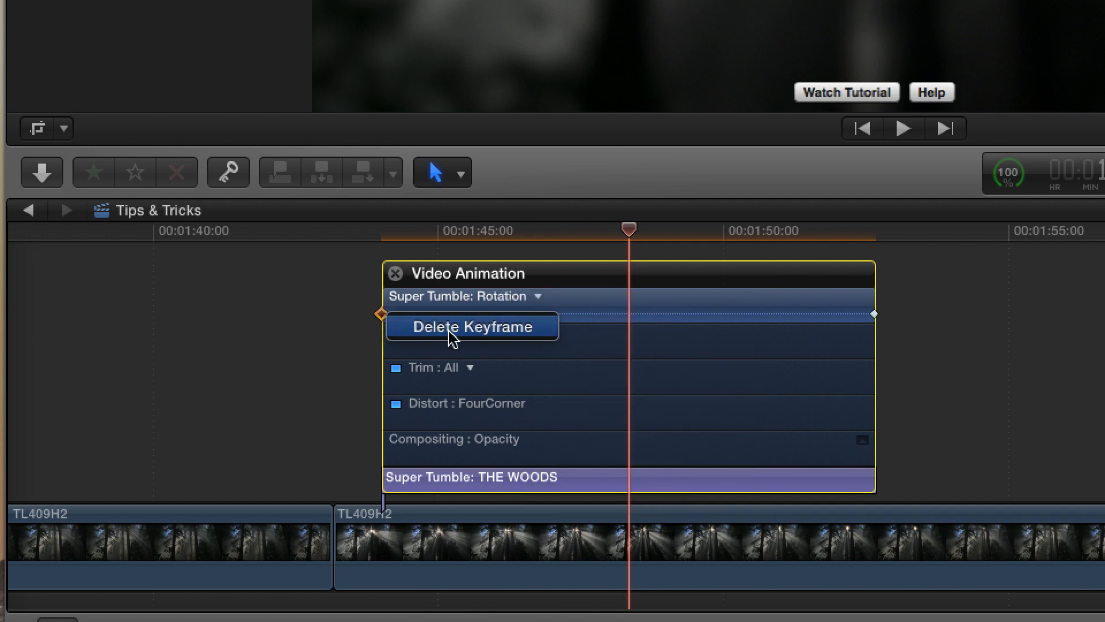
{"action": "left_click", "coordinate": [533, 296]}
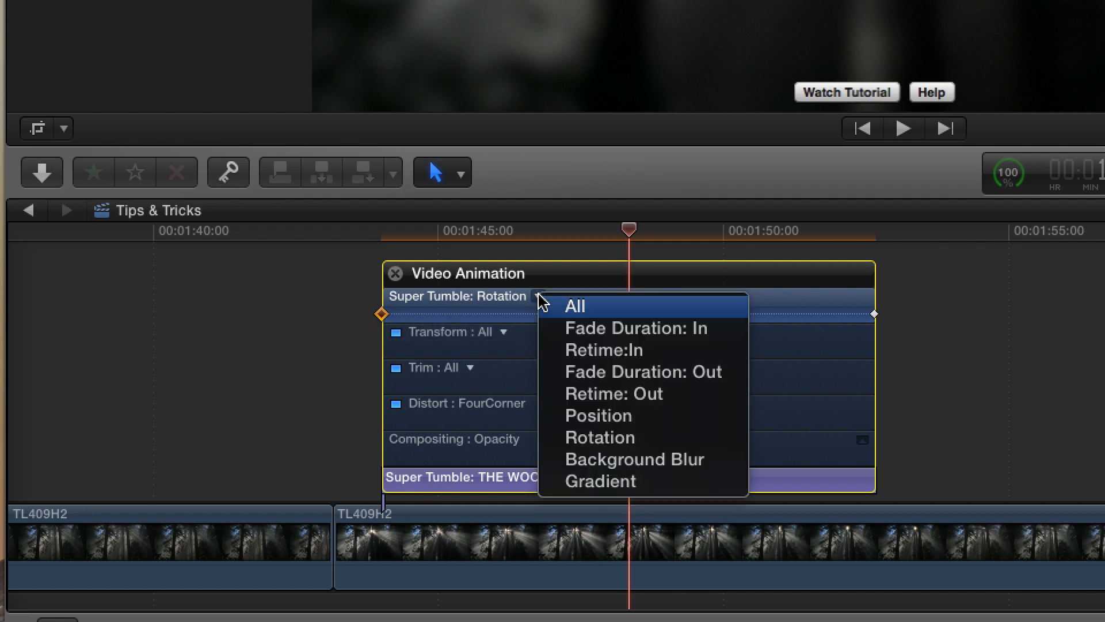
{"action": "left_click", "coordinate": [575, 306]}
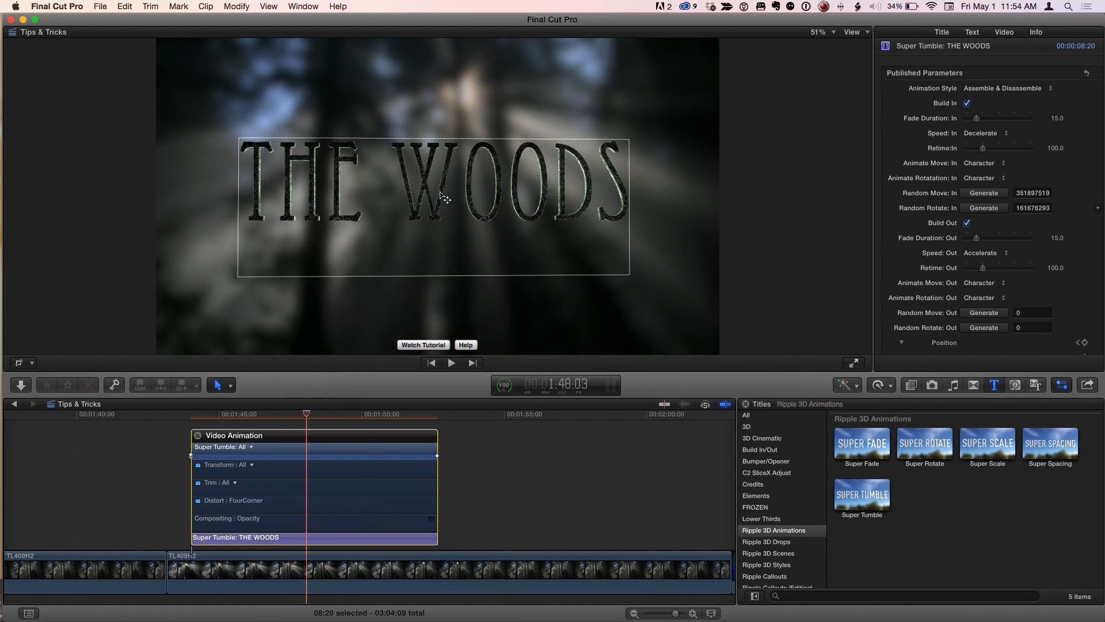
Push THE WOODS back along the Z axis so it reads smaller over the forest.
{"action": "left_click", "coordinate": [972, 32]}
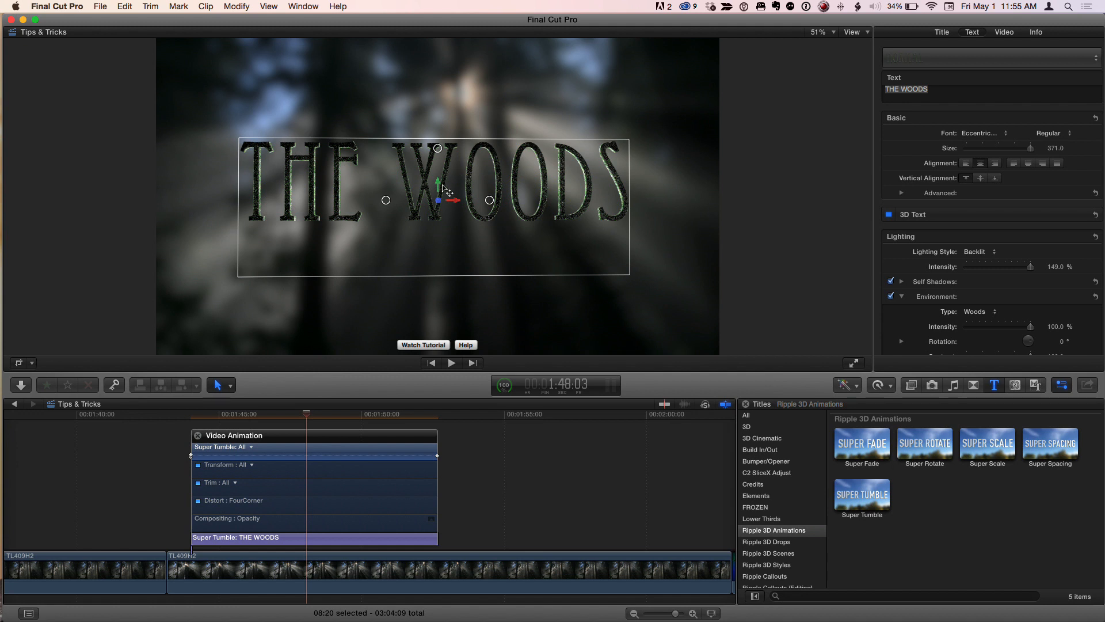
{"action": "mouse_move", "coordinate": [447, 188]}
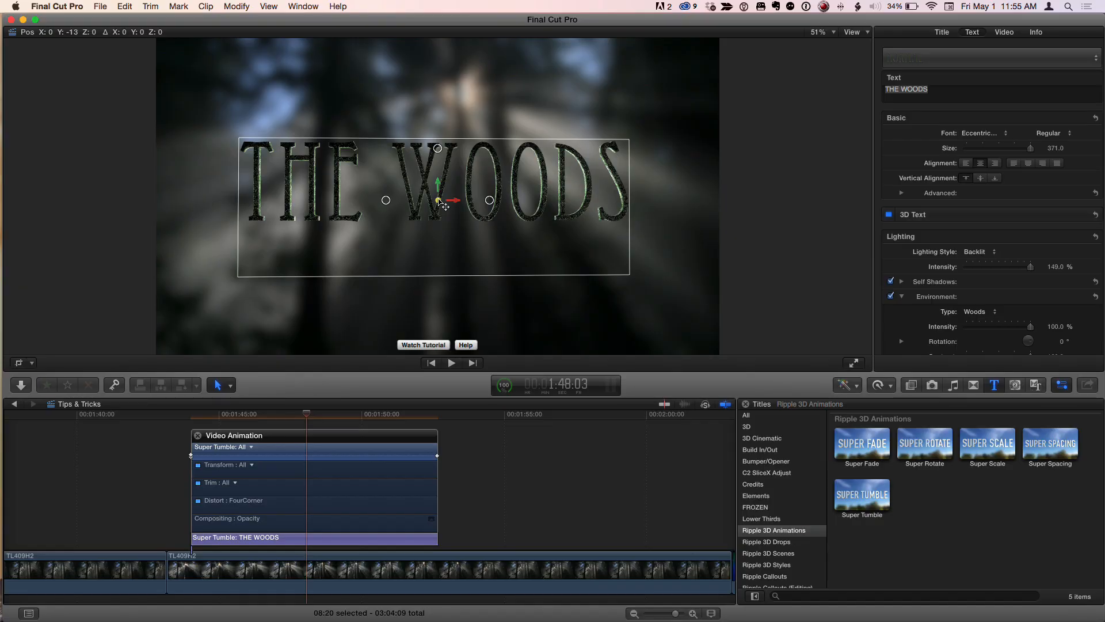
{"action": "left_click_drag", "start_coordinate": [439, 183], "coordinate": [435, 200]}
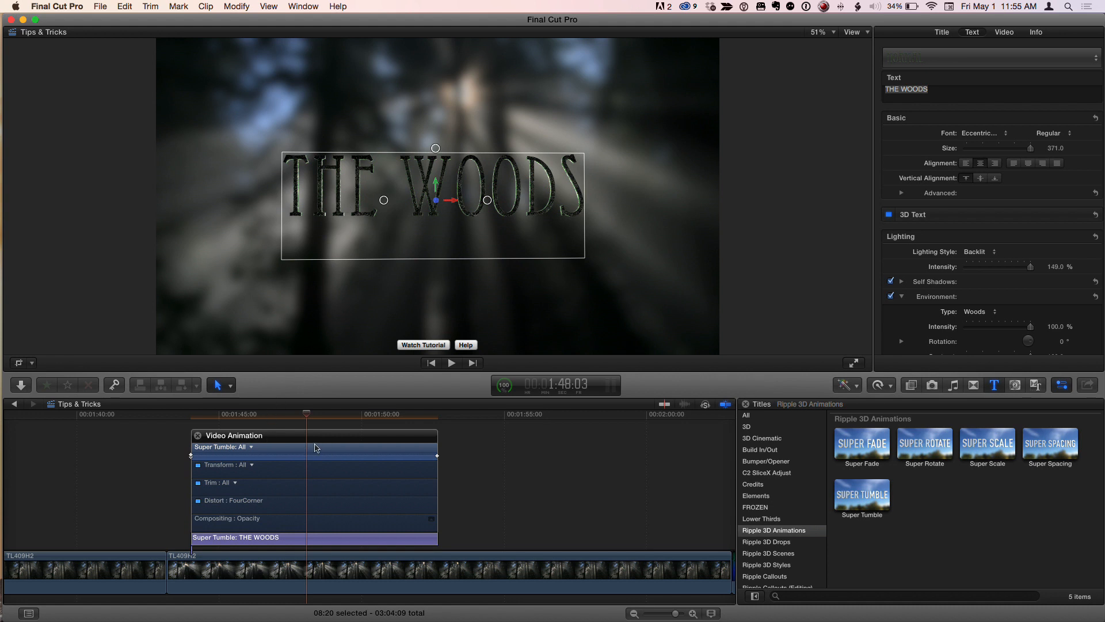
{"action": "mouse_move", "coordinate": [201, 421]}
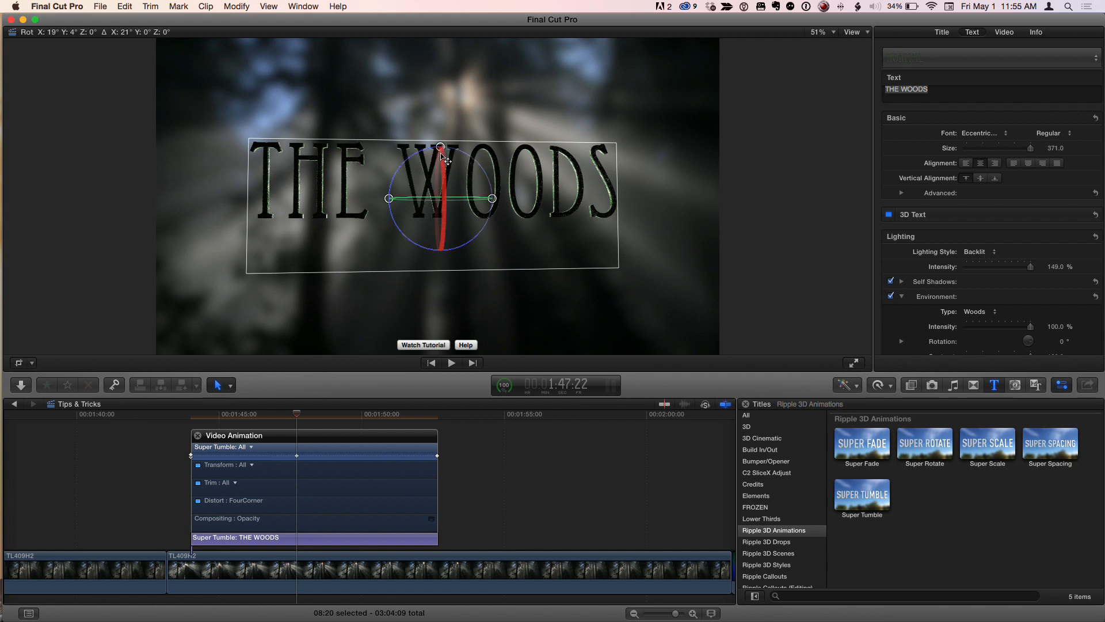
Tilt THE WOODS title backward on its X axis at the earlier frame, then scrub forward to preview the rotation.
{"action": "left_click_drag", "start_coordinate": [441, 149], "coordinate": [445, 137]}
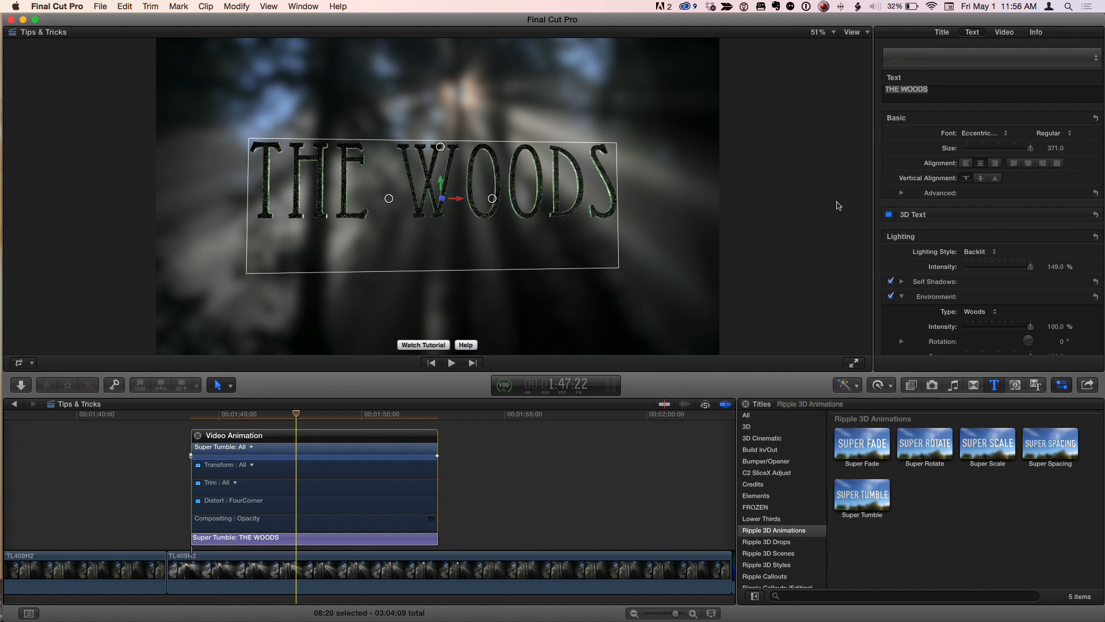
{"action": "mouse_move", "coordinate": [508, 205]}
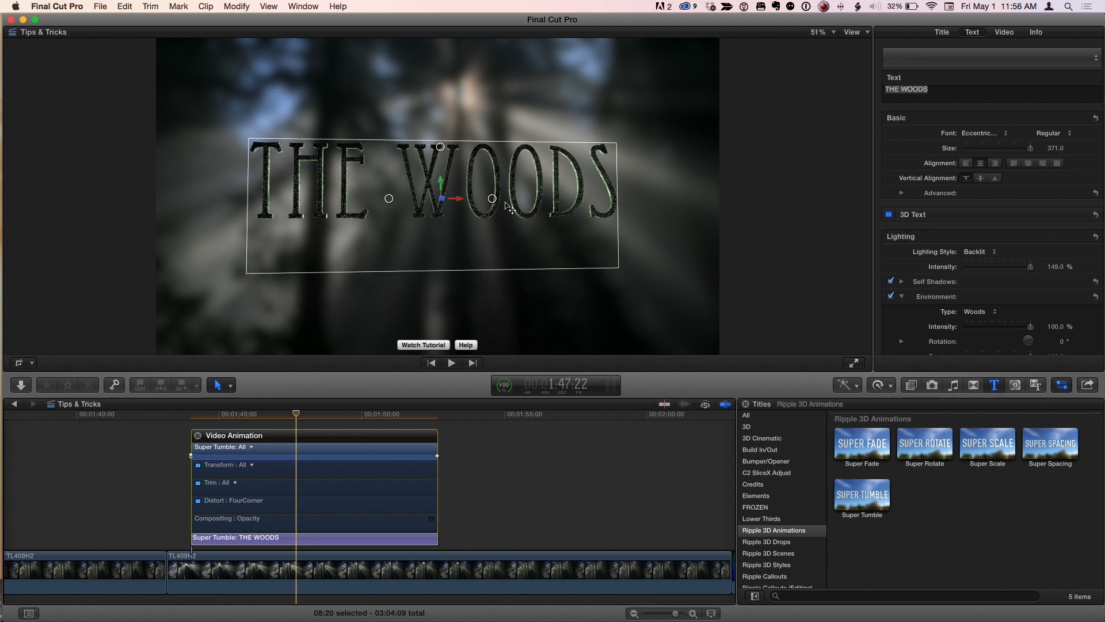
{"action": "mouse_move", "coordinate": [339, 394]}
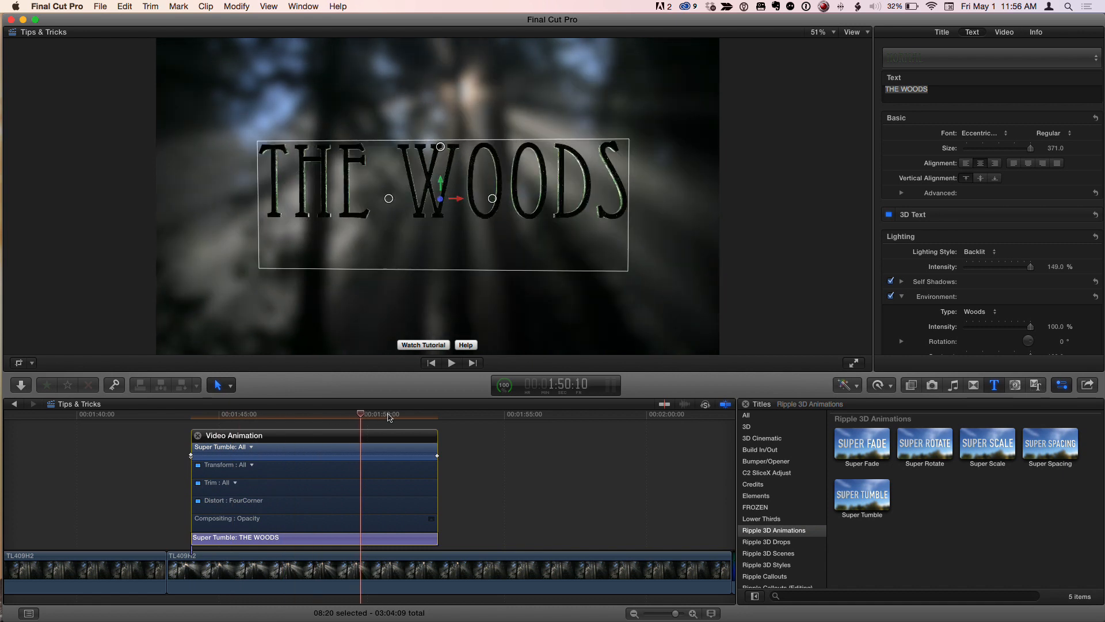
{"action": "left_click_drag", "start_coordinate": [386, 413], "coordinate": [315, 413]}
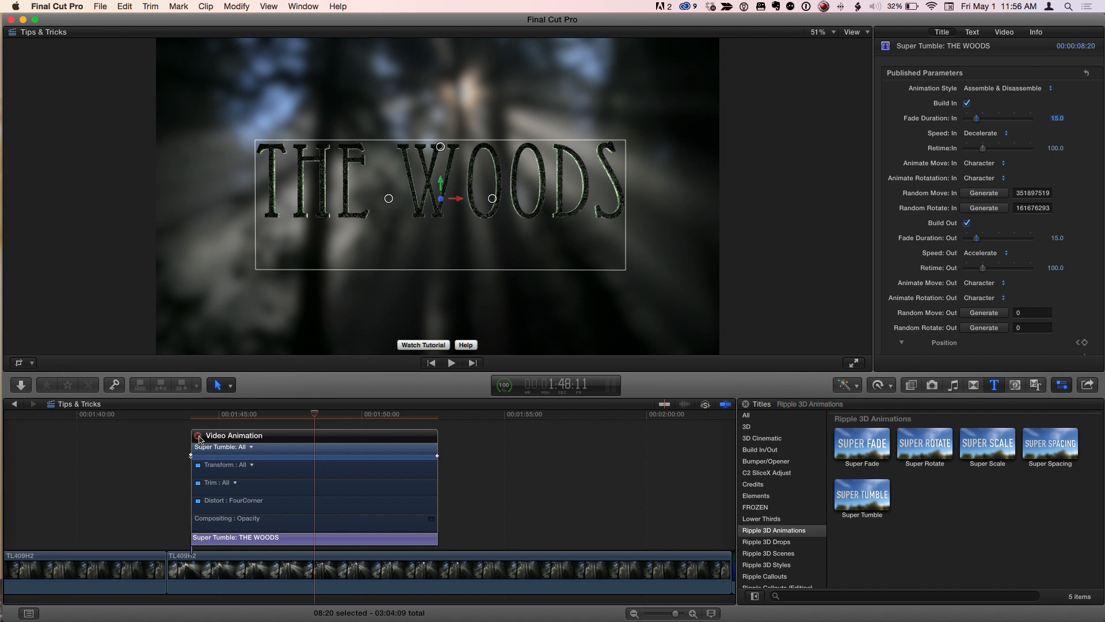
Close the Video Animation editor and wrap the title into a compound clip named Tips & Tricks Clip.
{"action": "left_click", "coordinate": [199, 436]}
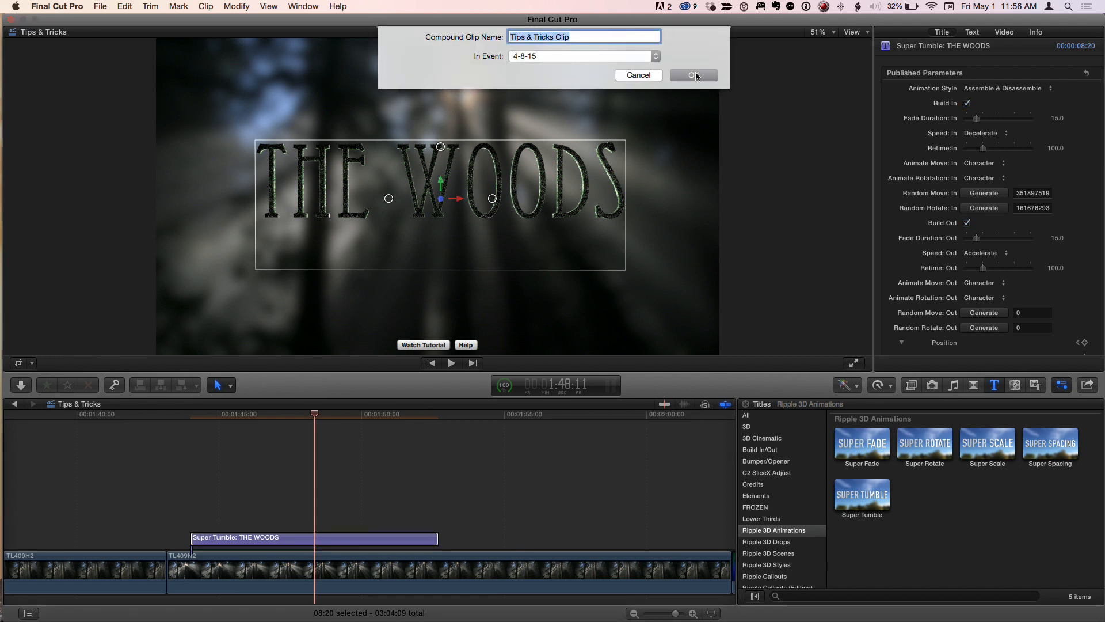
{"action": "left_click", "coordinate": [692, 76]}
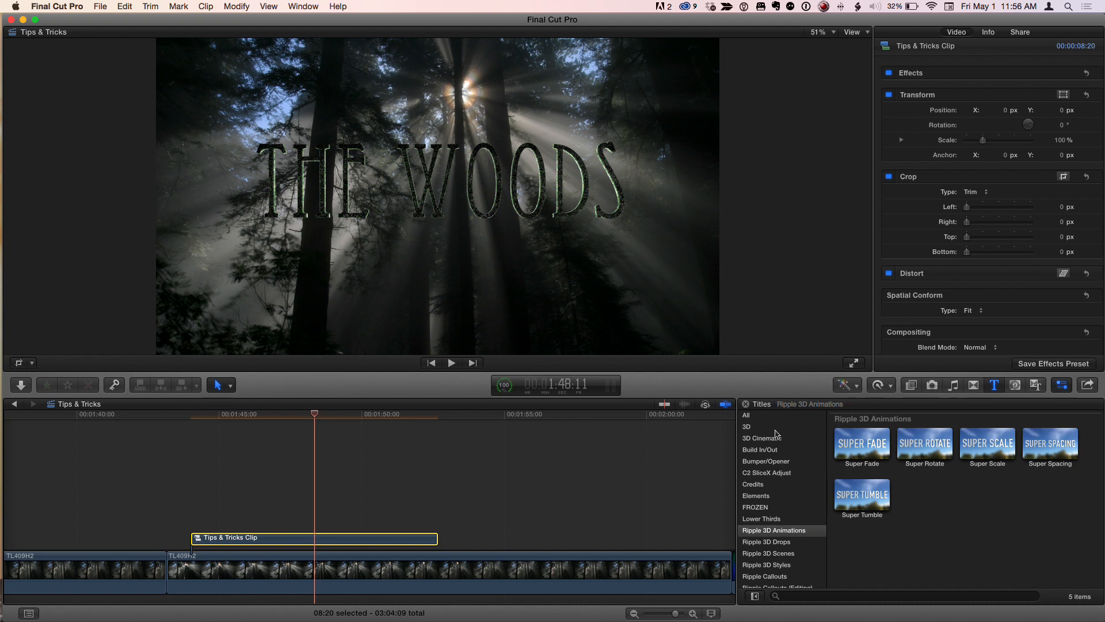
{"action": "left_click", "coordinate": [878, 385]}
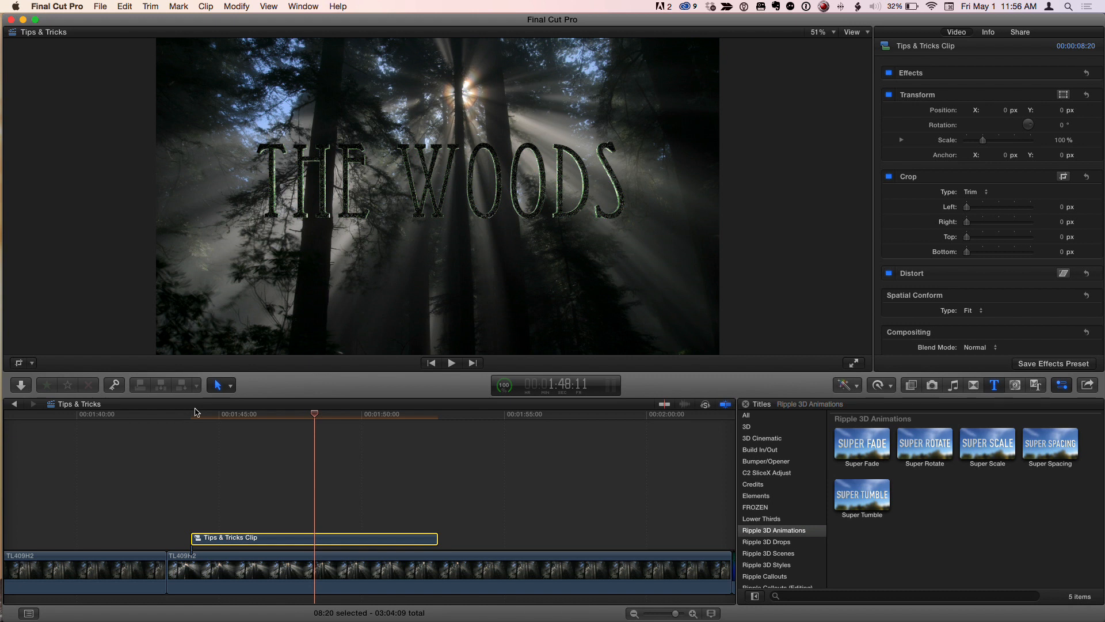
In the Retime editor set the opening speed segment to Fast 400% and the closing one to Slow 50%.
{"action": "left_click", "coordinate": [243, 413]}
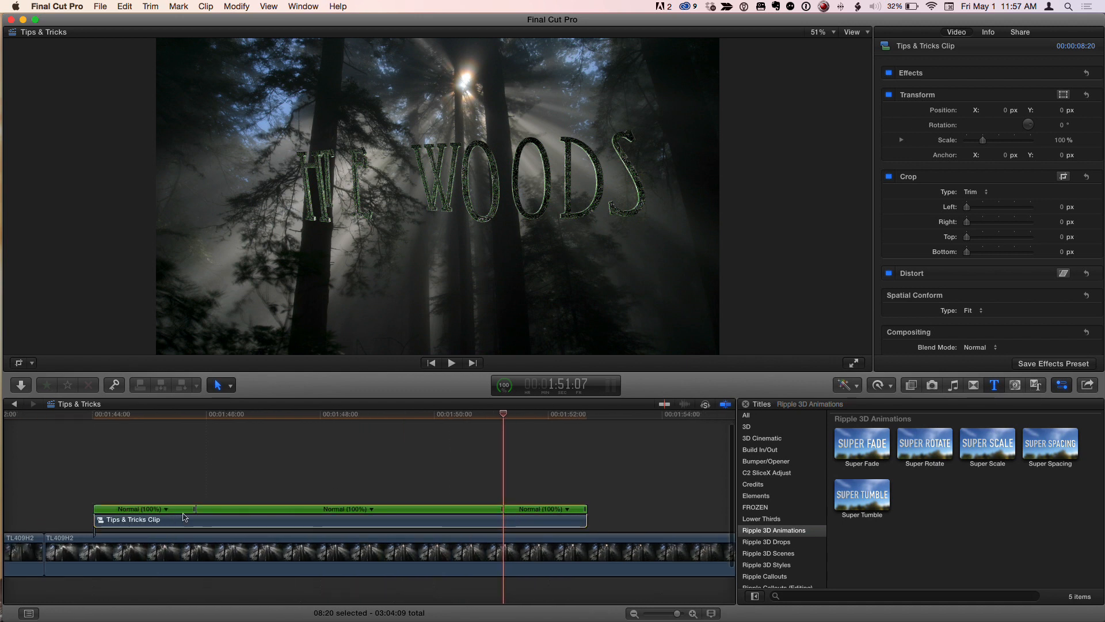
{"action": "left_click", "coordinate": [165, 509]}
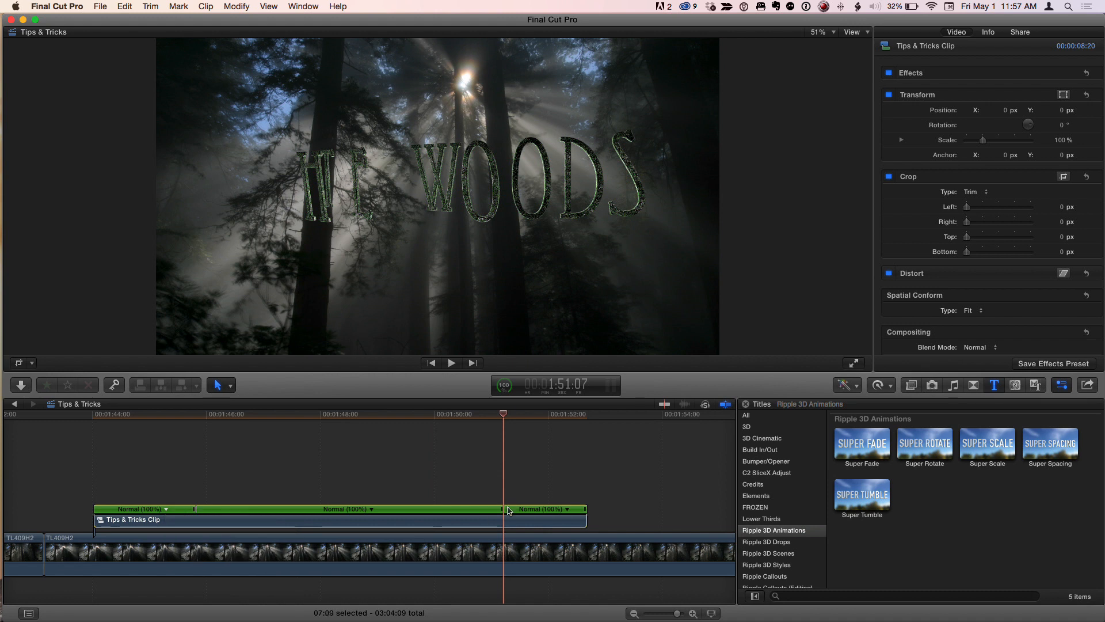
{"action": "left_click", "coordinate": [564, 509]}
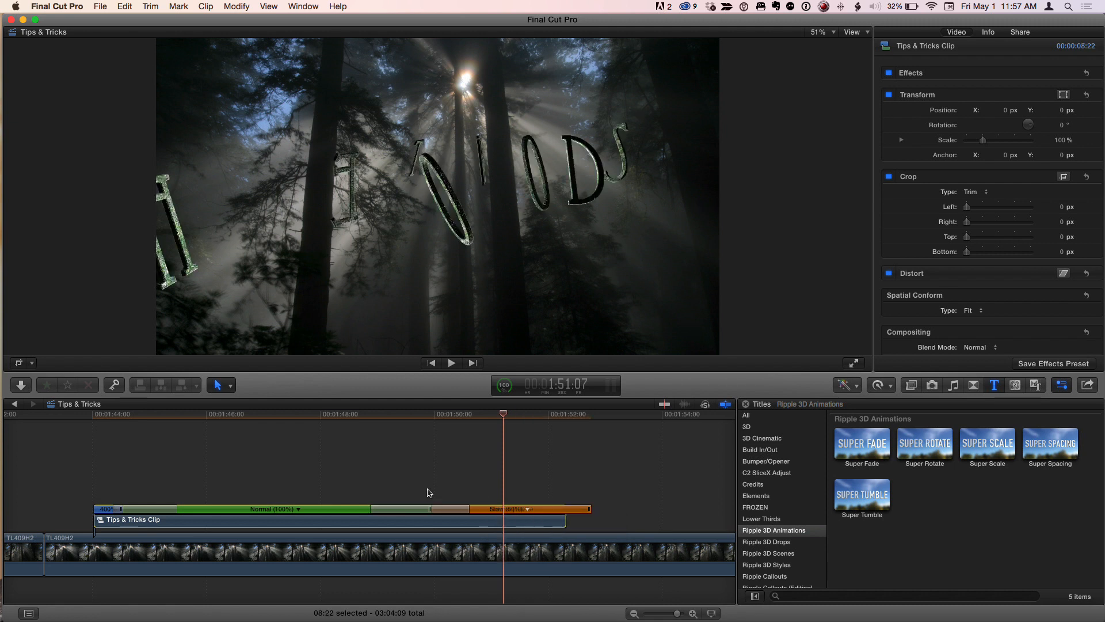
{"action": "left_click", "coordinate": [162, 514]}
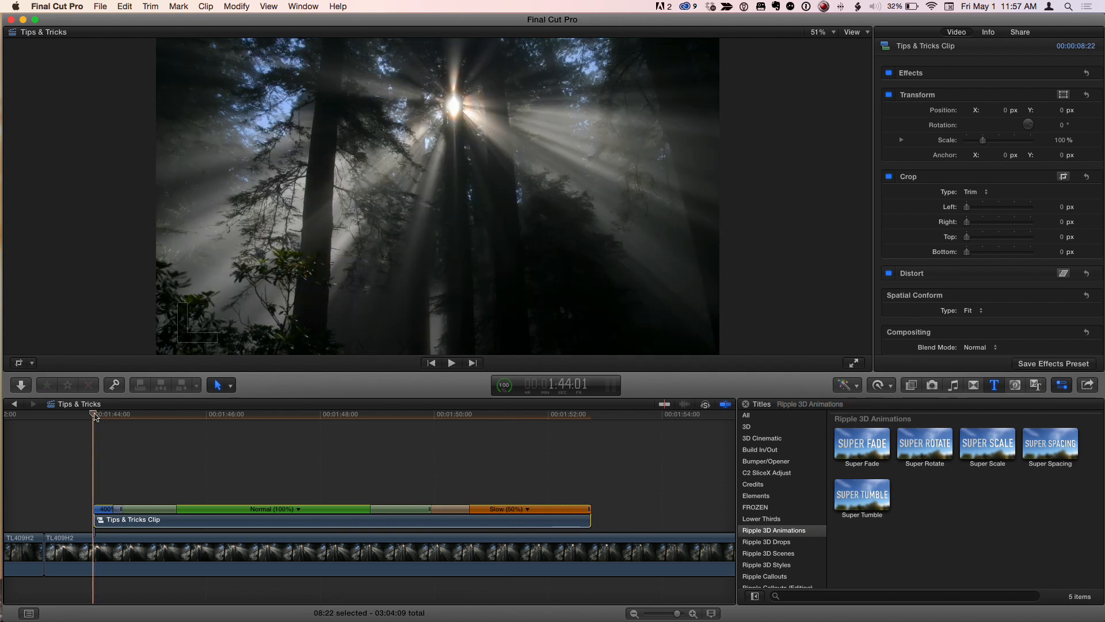
Play the compound clip from its start to preview the speed ramp, stopping once the title is fully formed.
{"action": "left_click", "coordinate": [451, 363]}
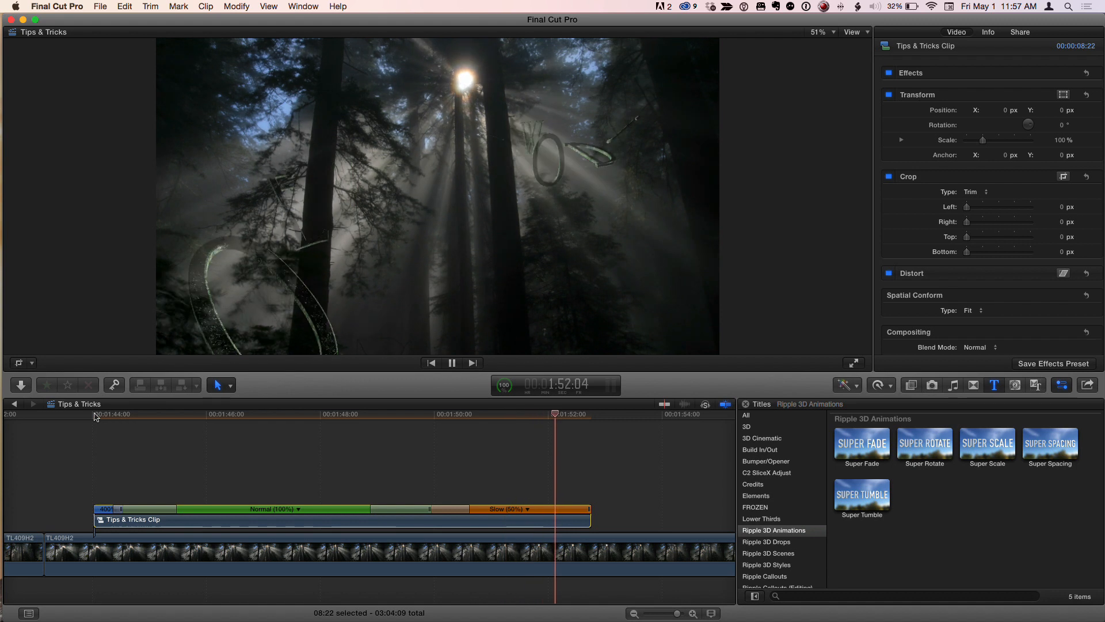
{"action": "left_click", "coordinate": [307, 414]}
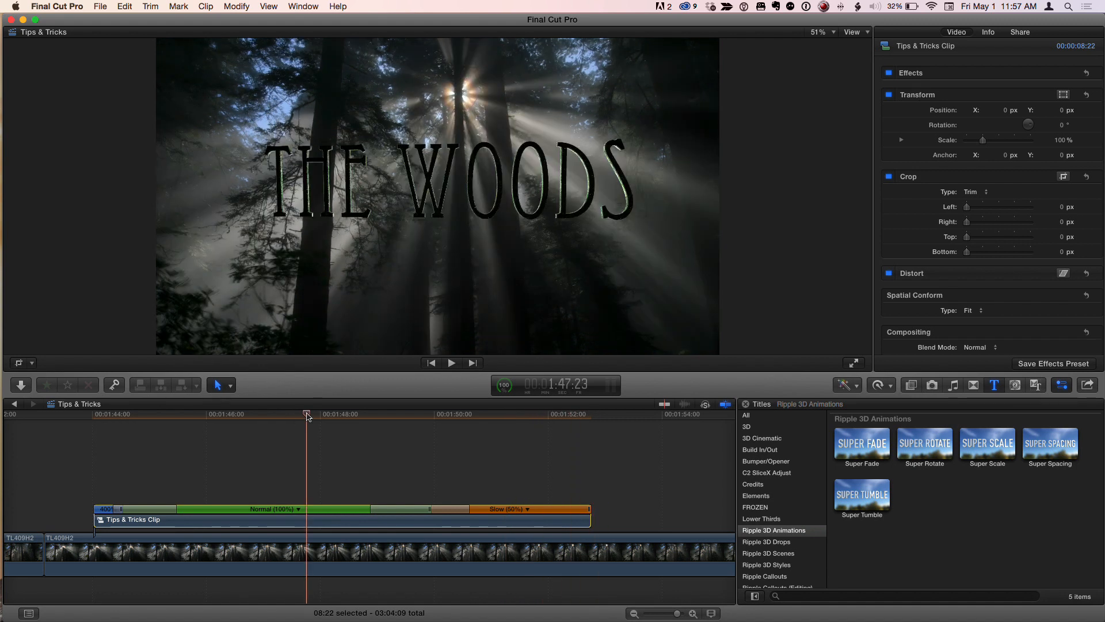